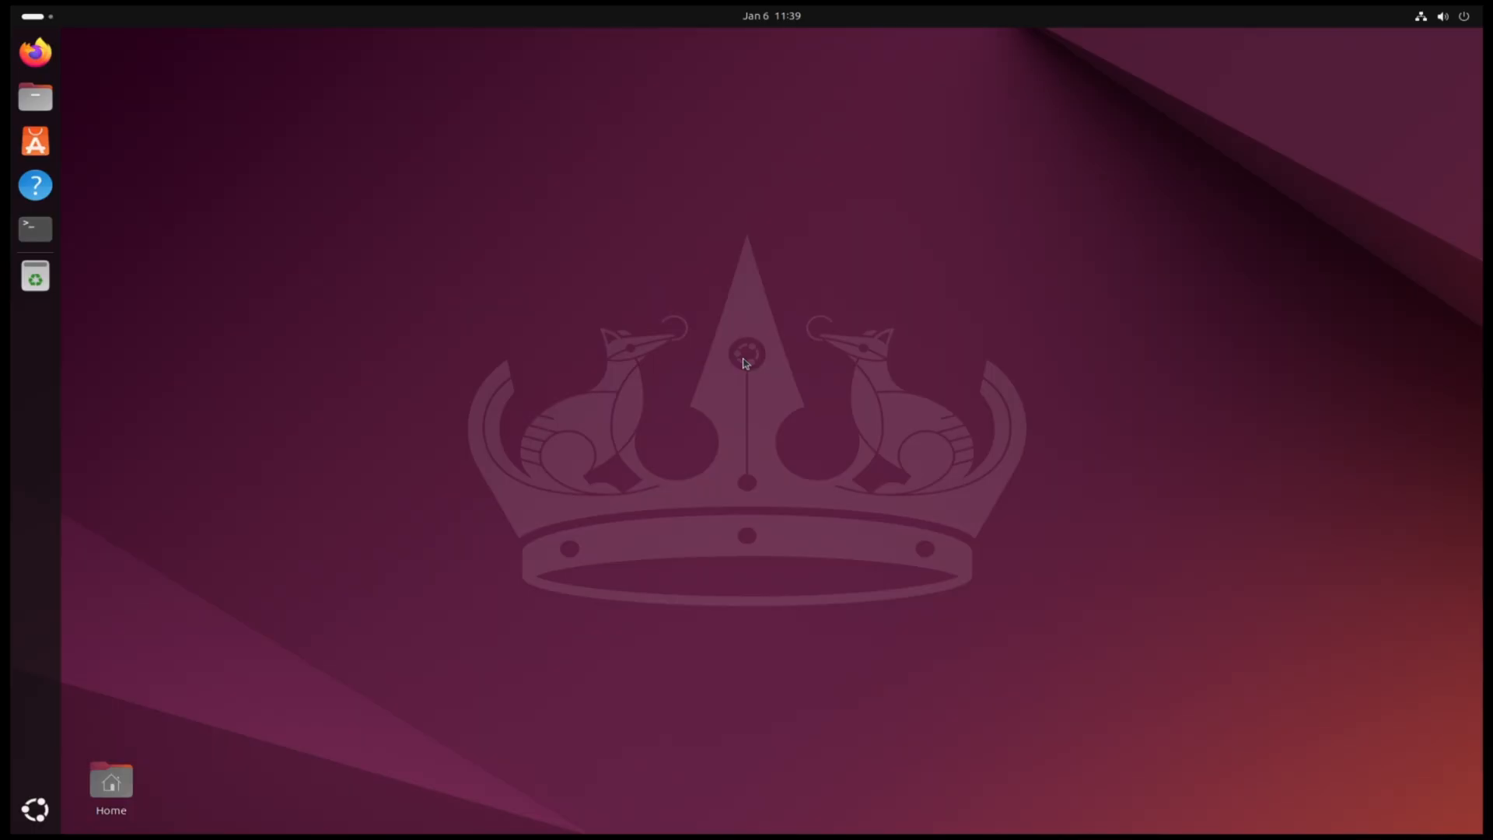
mouse_move(193, 251)
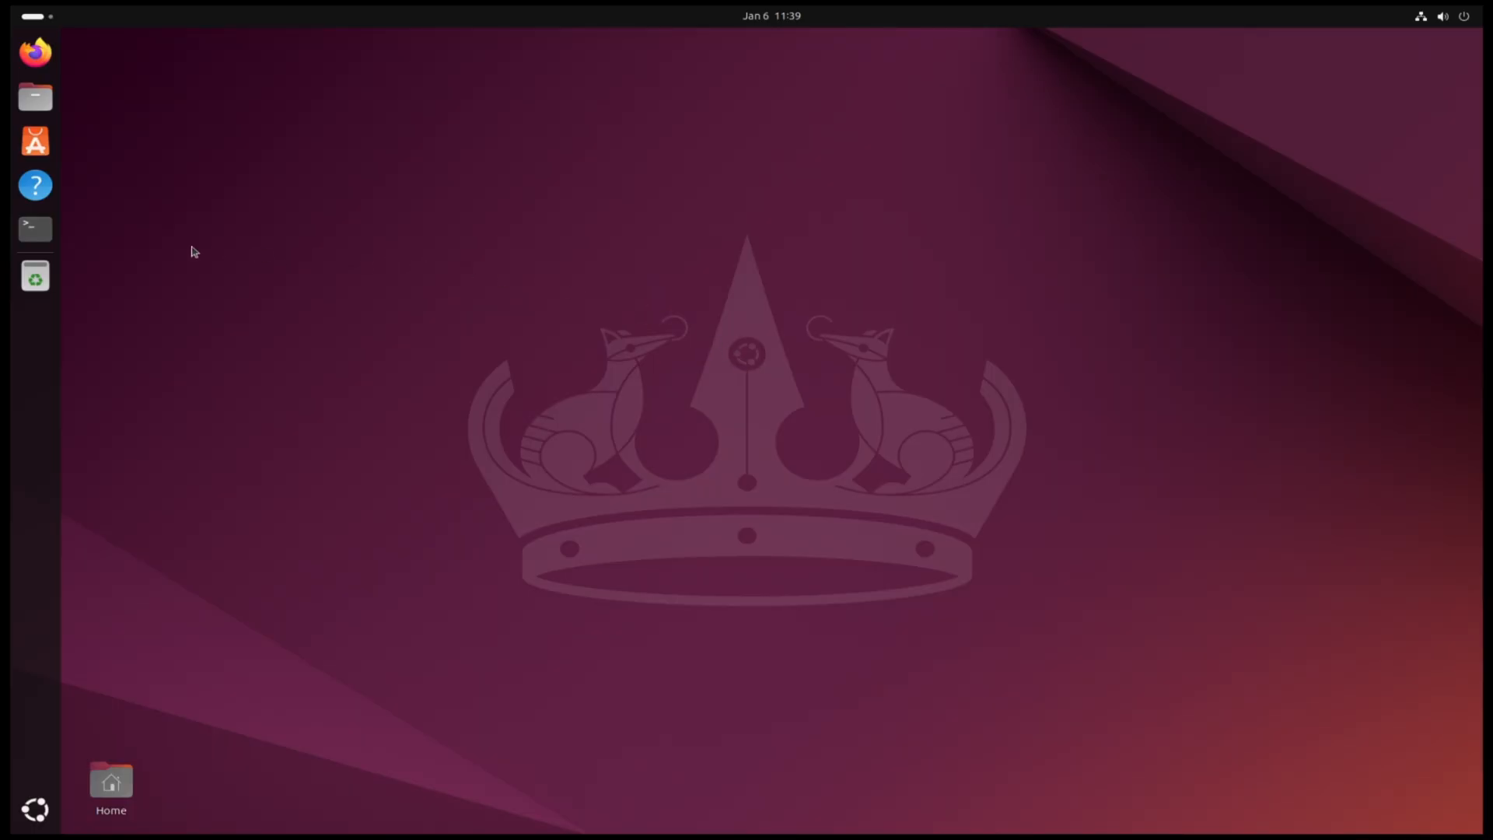
Step: Launch a GNOME Terminal window from the dock
click(34, 227)
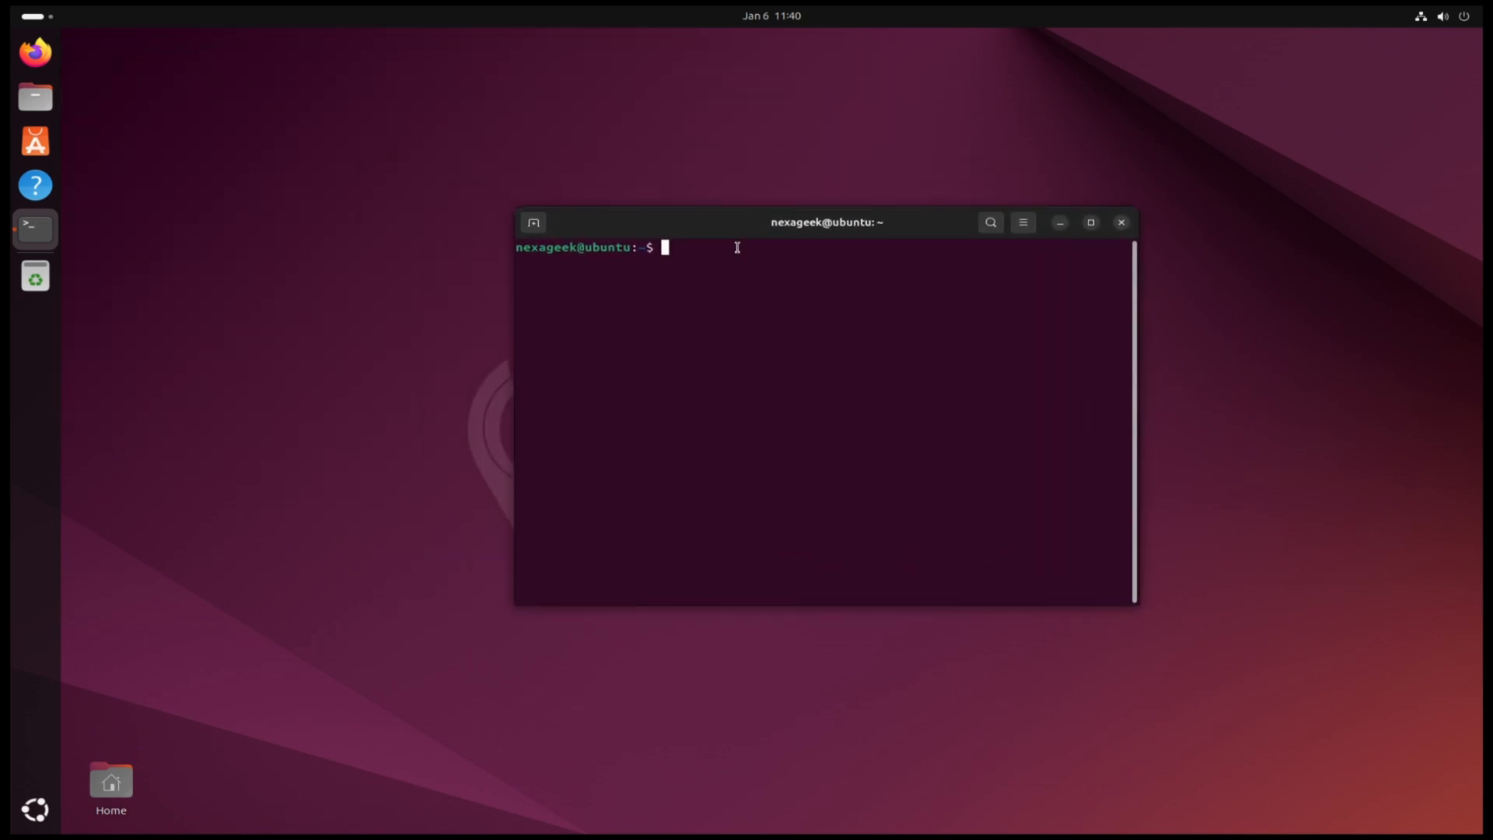
Step: Run 'sudo apt update' twice to refresh package lists, then clear the screen
text(sudo)
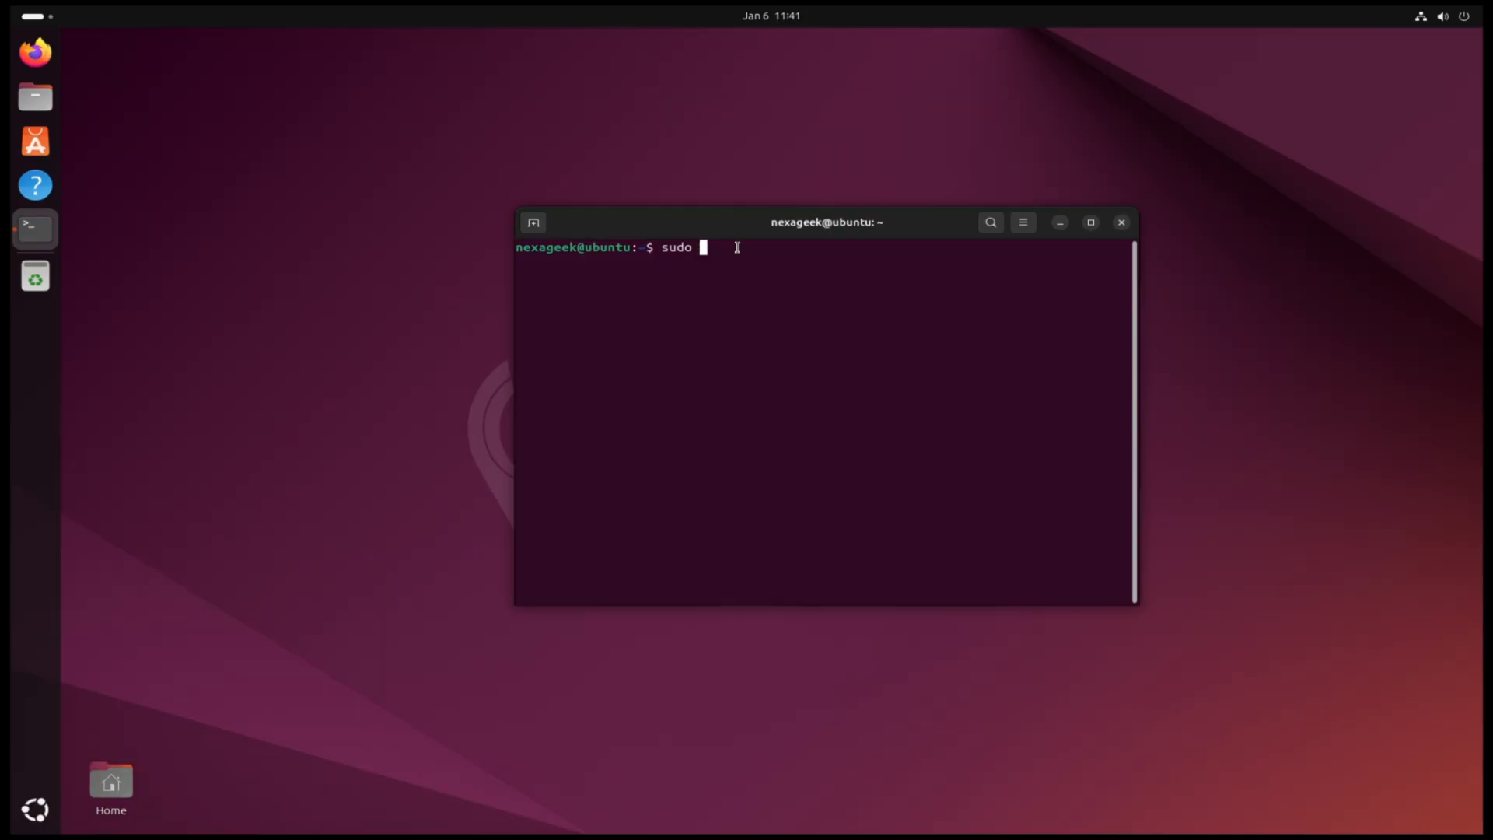
text(apt up)
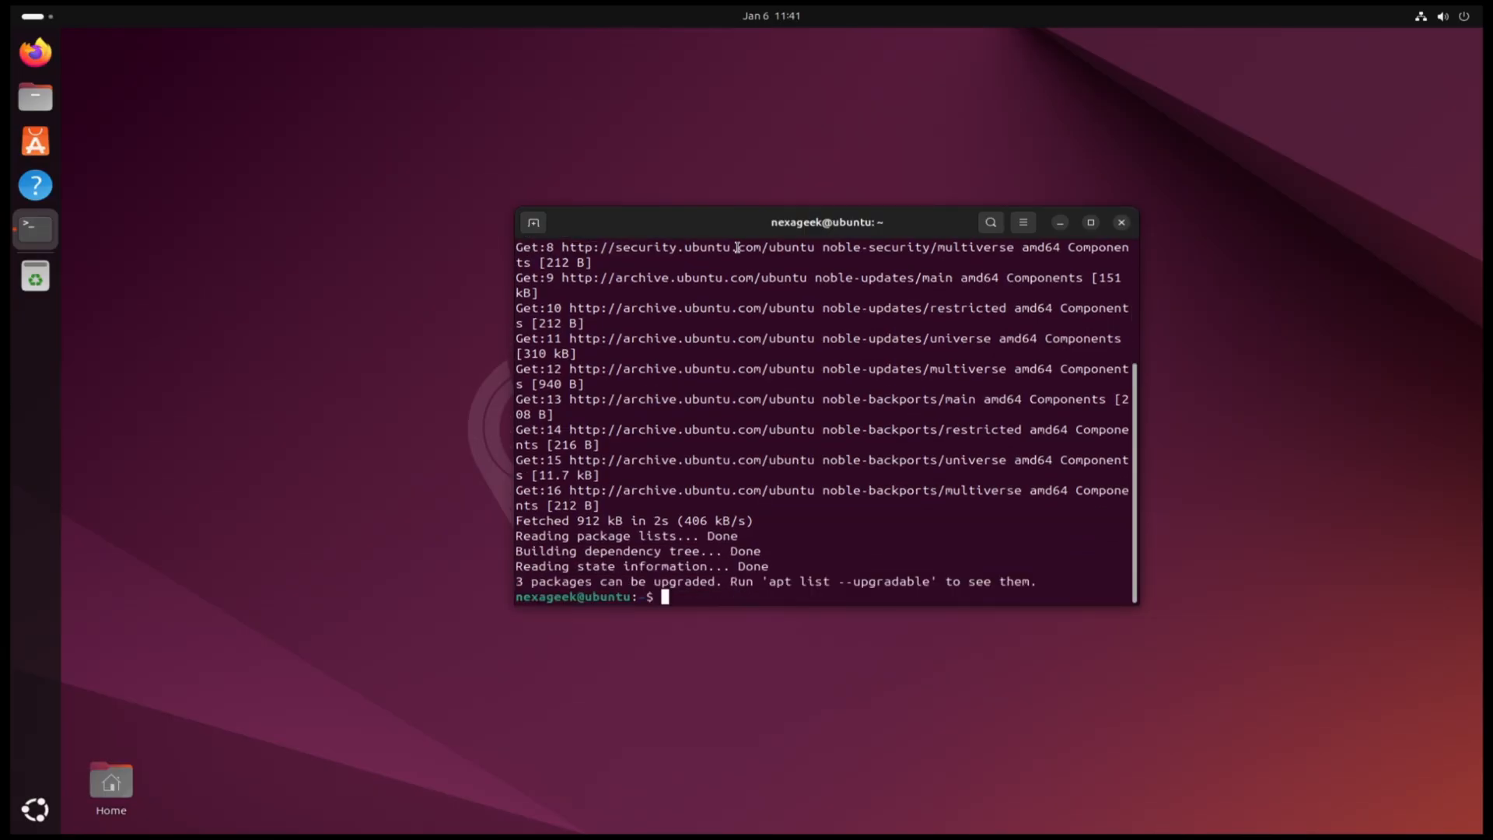
text(sudo)
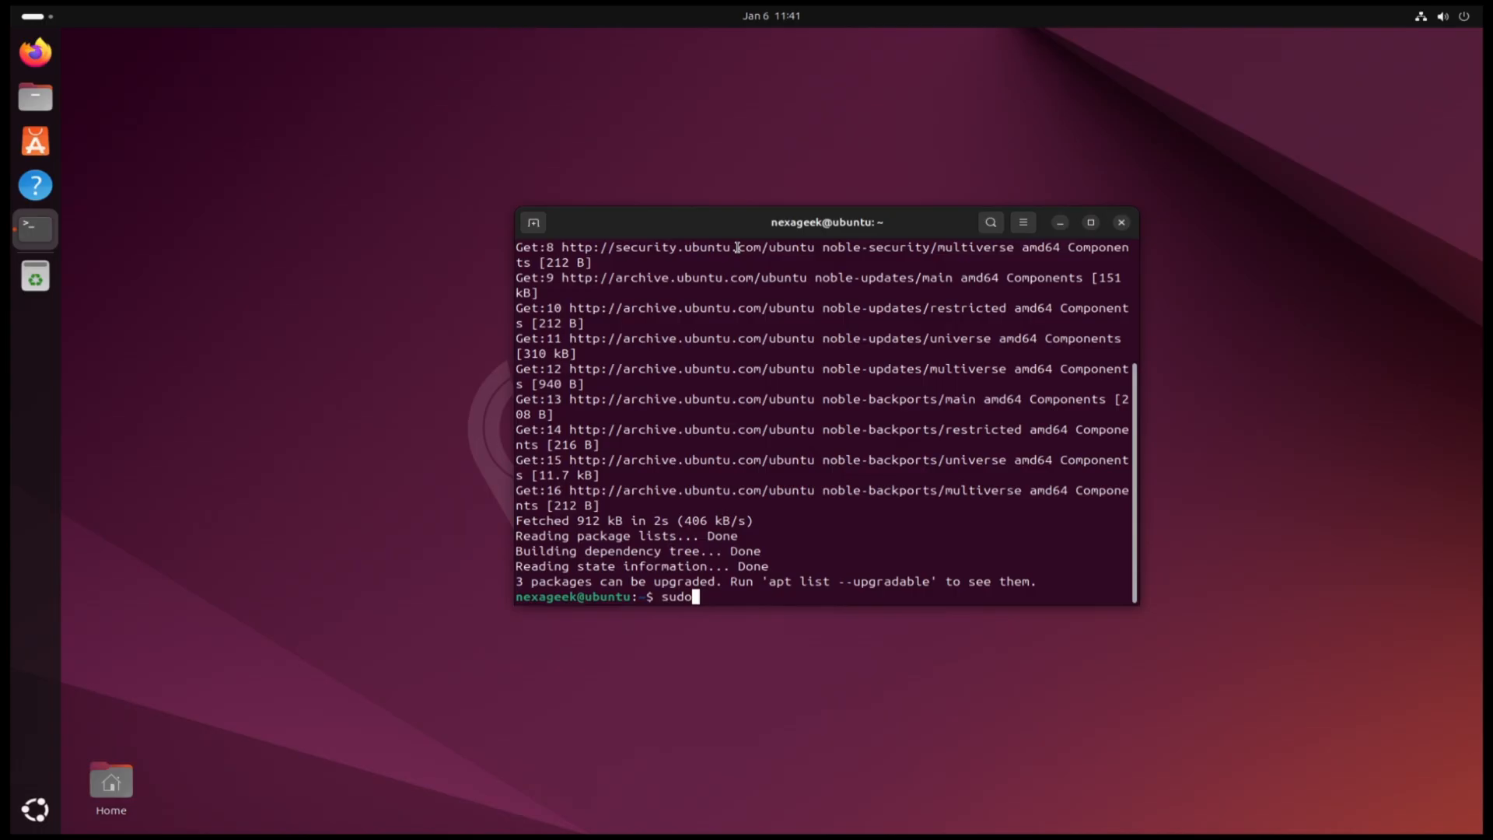
text(apt update)
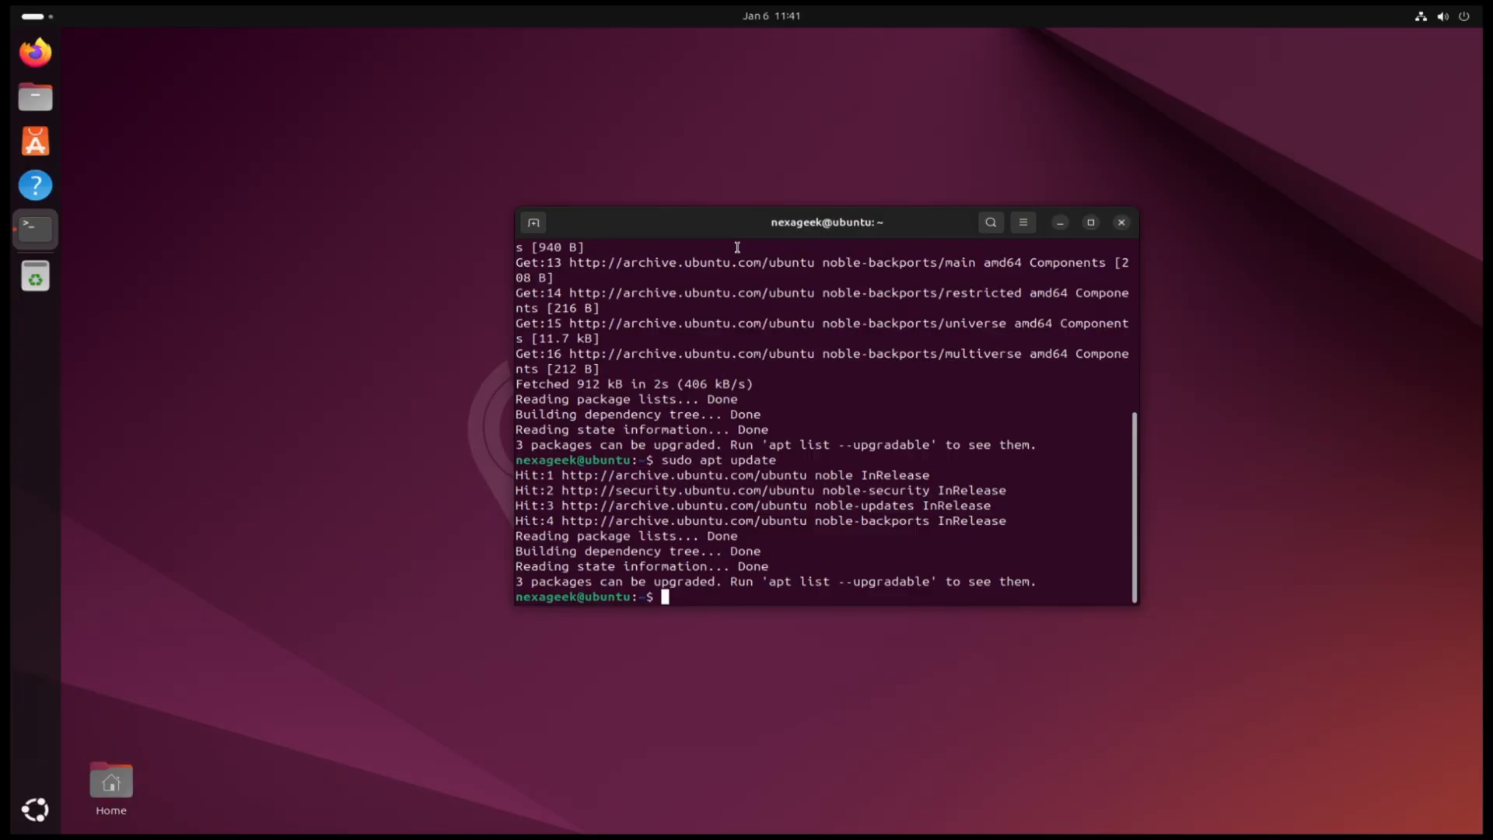
text(c)
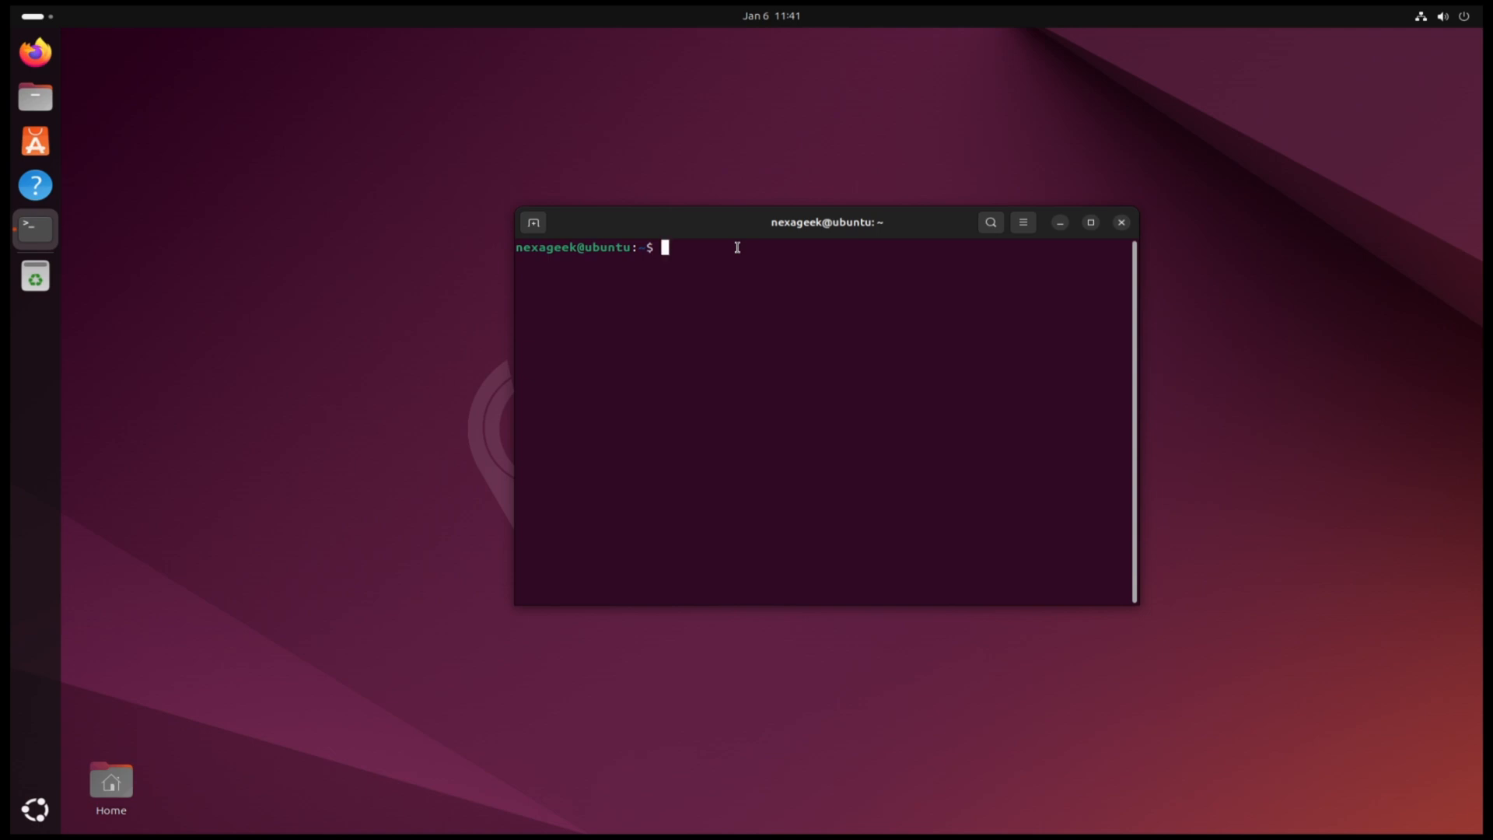
Step: Install git with 'sudo apt install git -y' and clear the output
text(sudo ap)
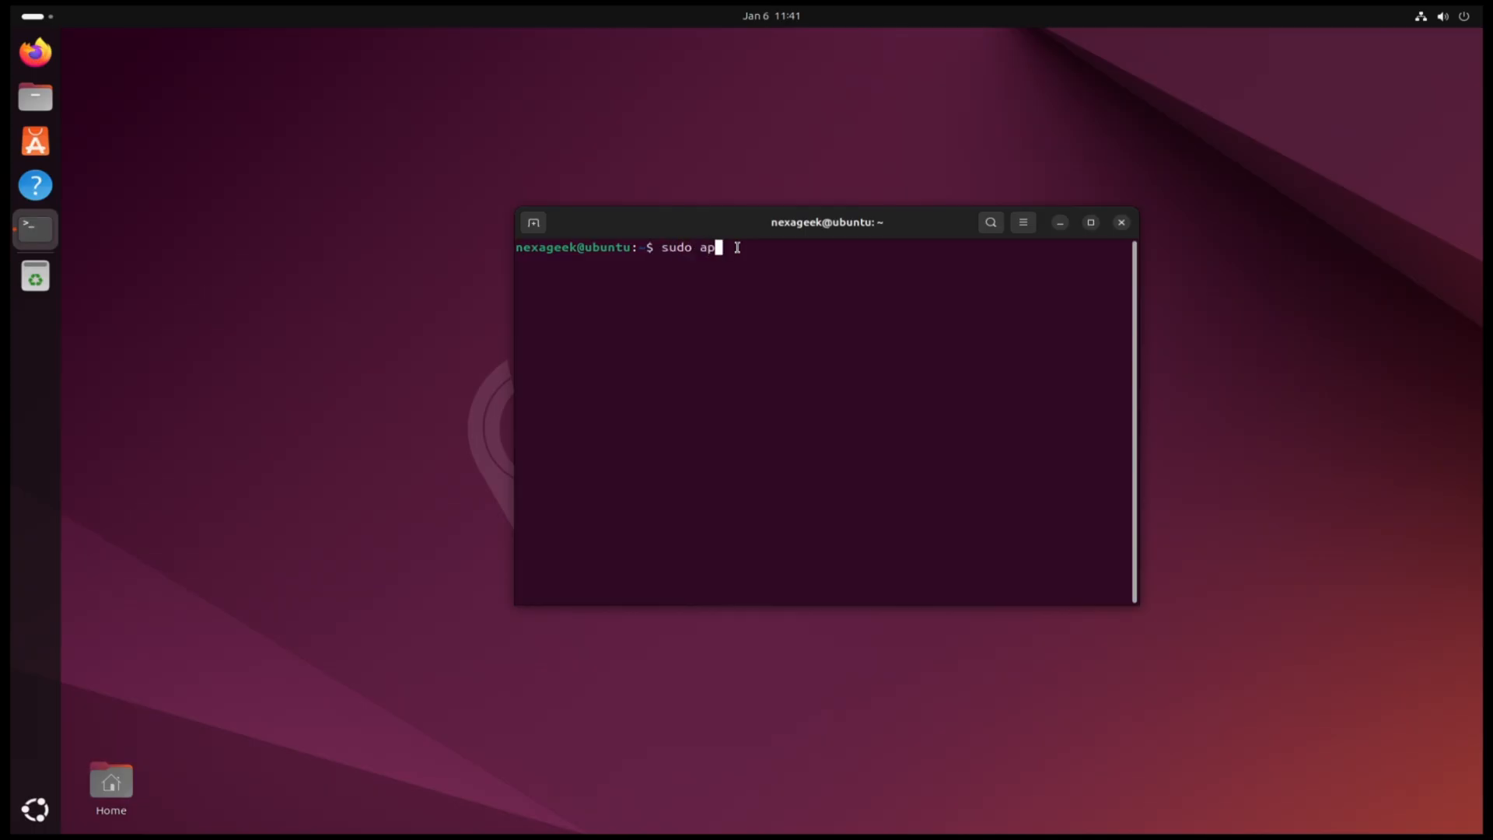
text(t instal)
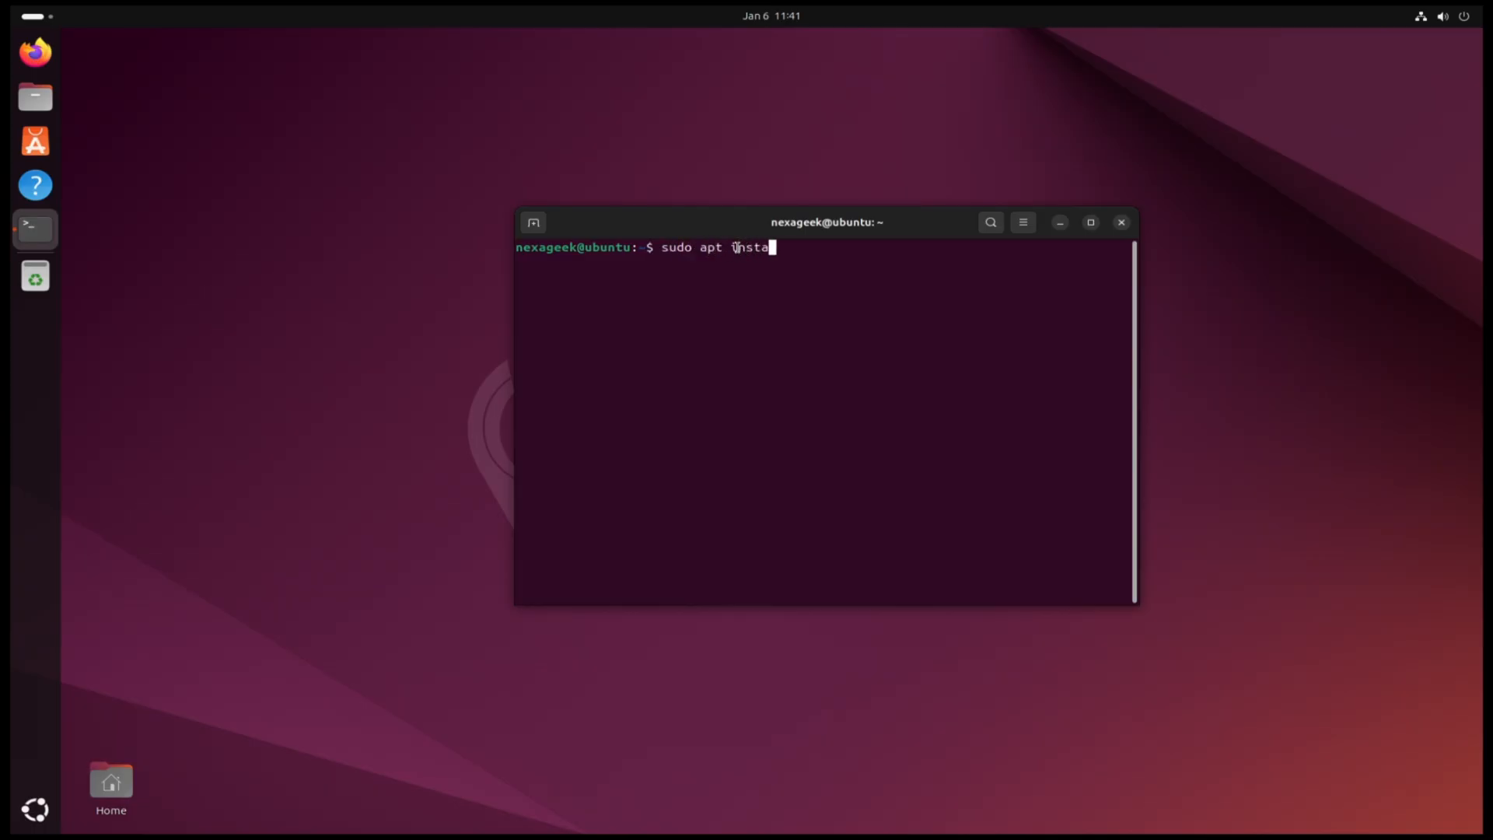
text(ll giy -y)
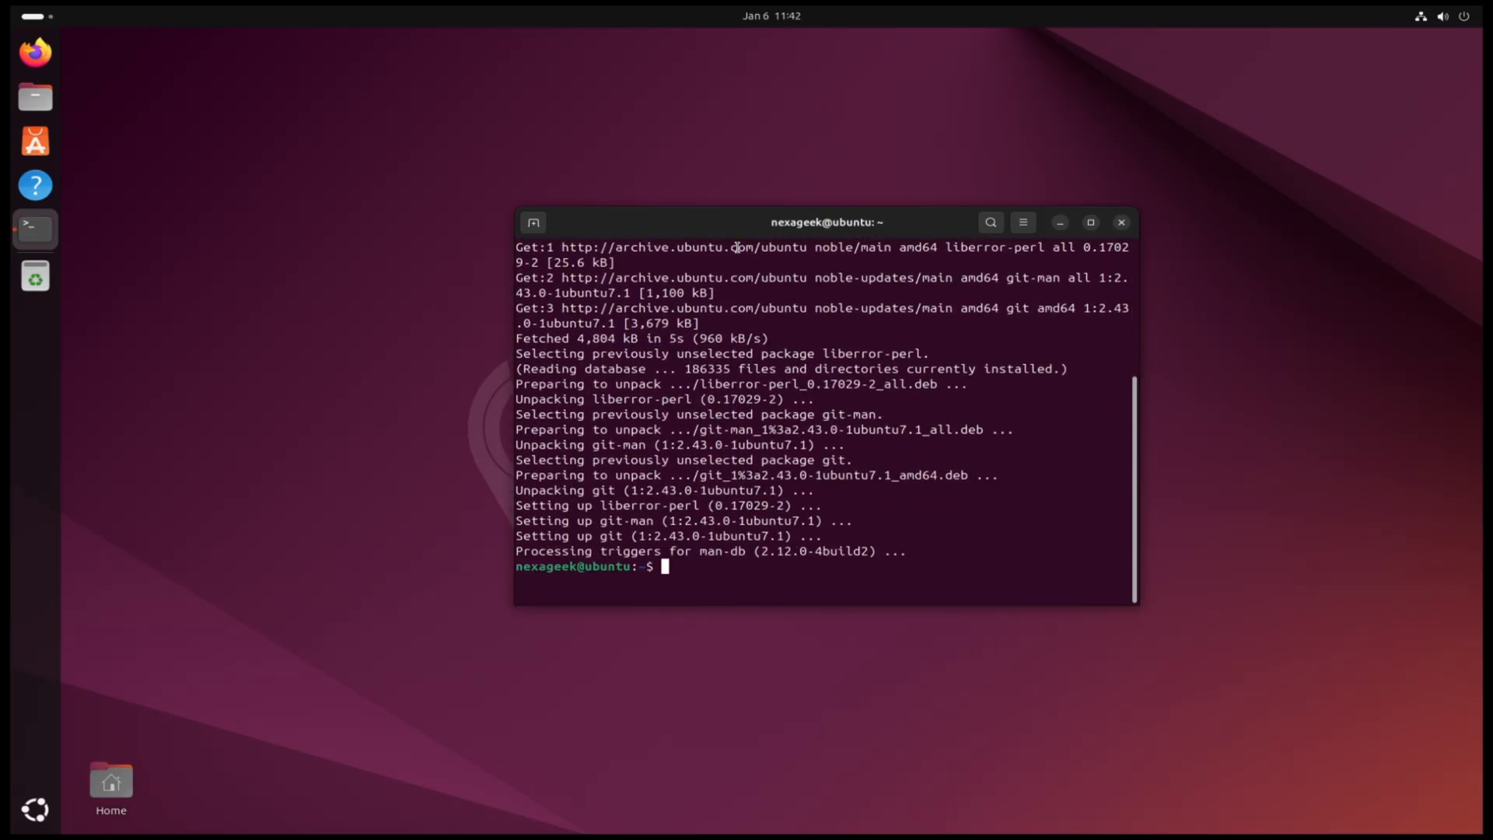
text(clear)
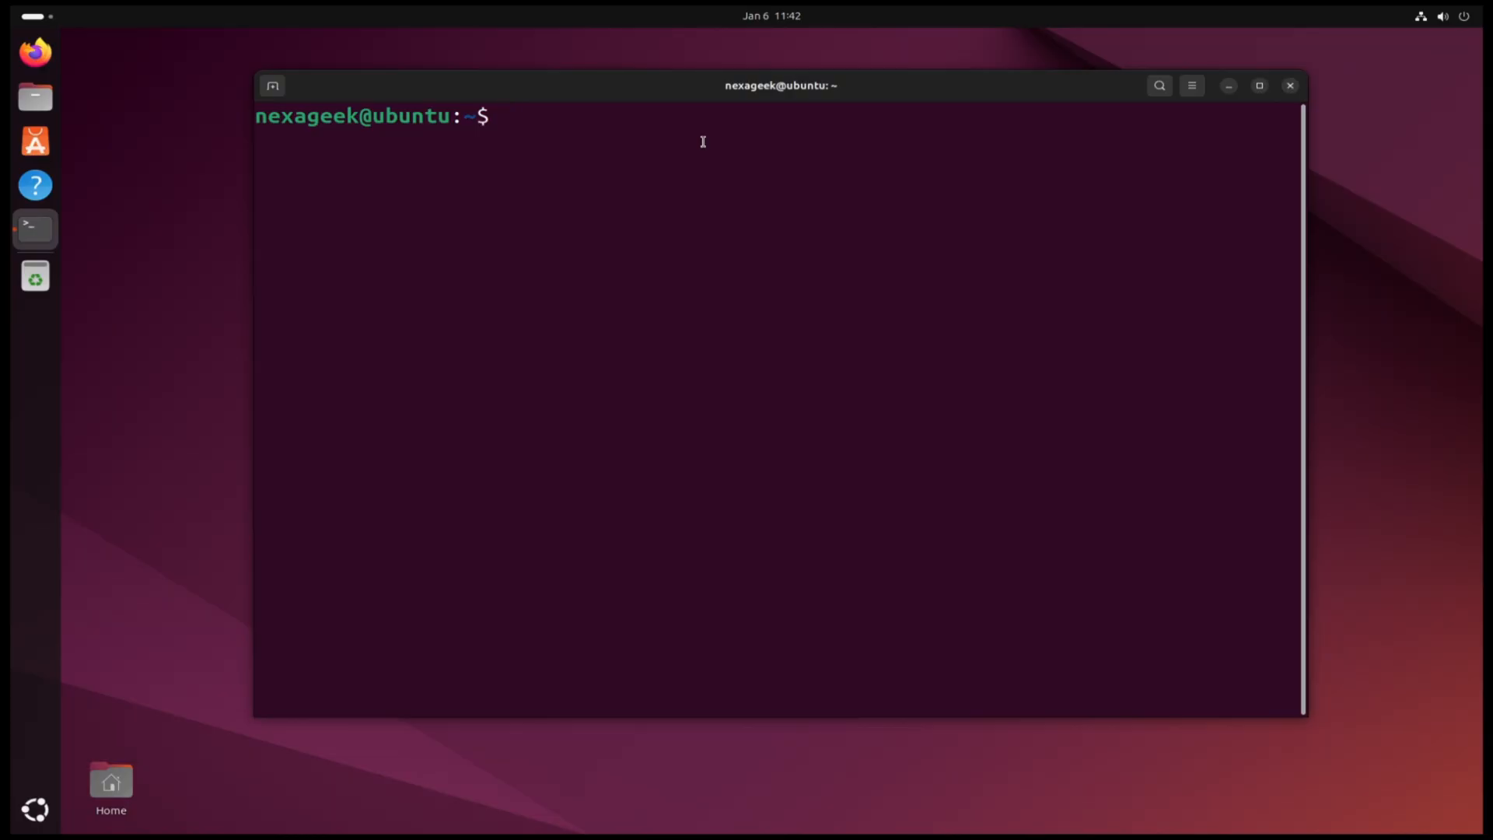
text(g)
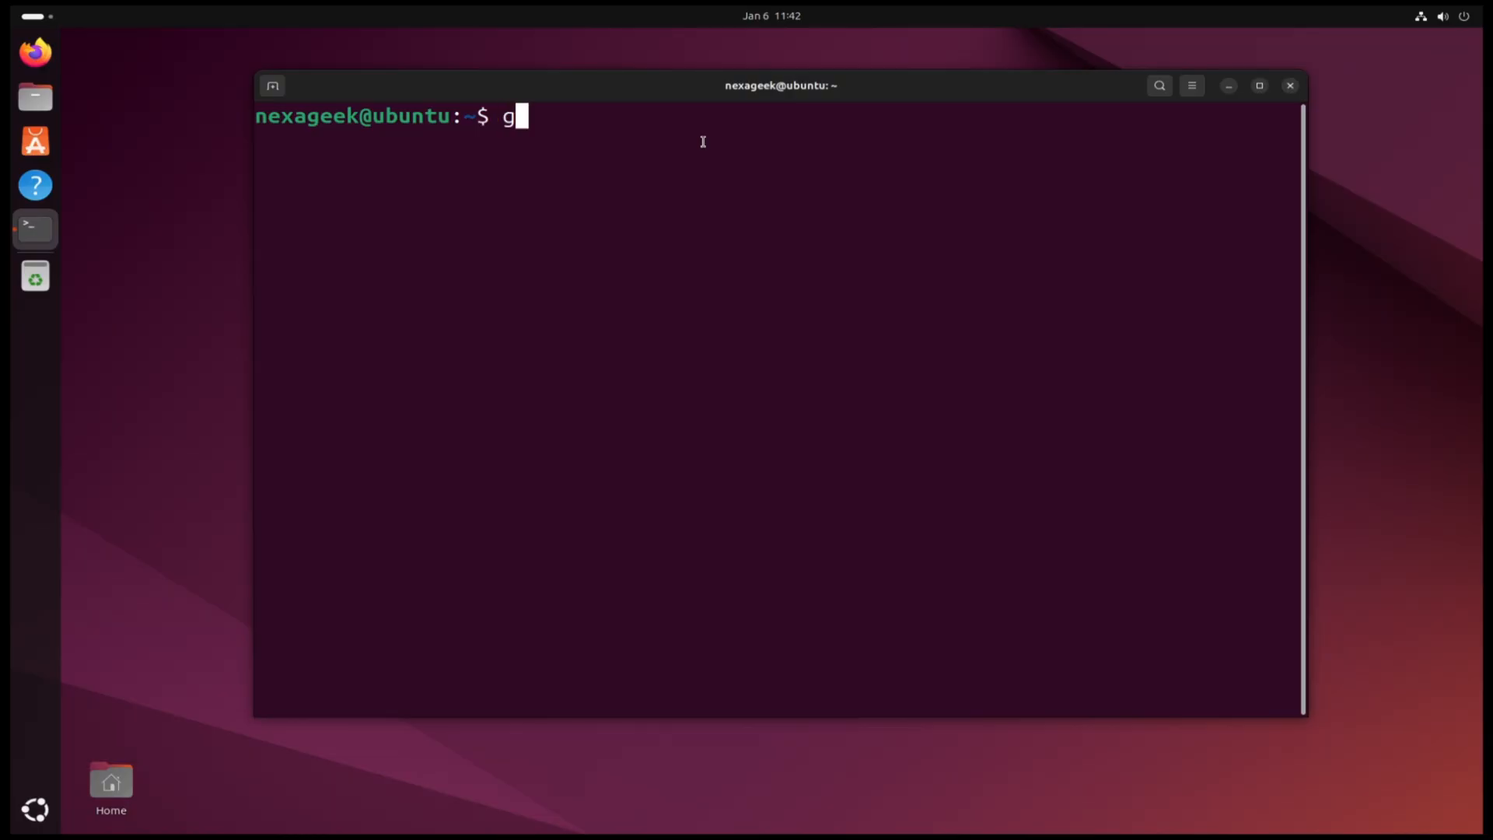
text(it clo)
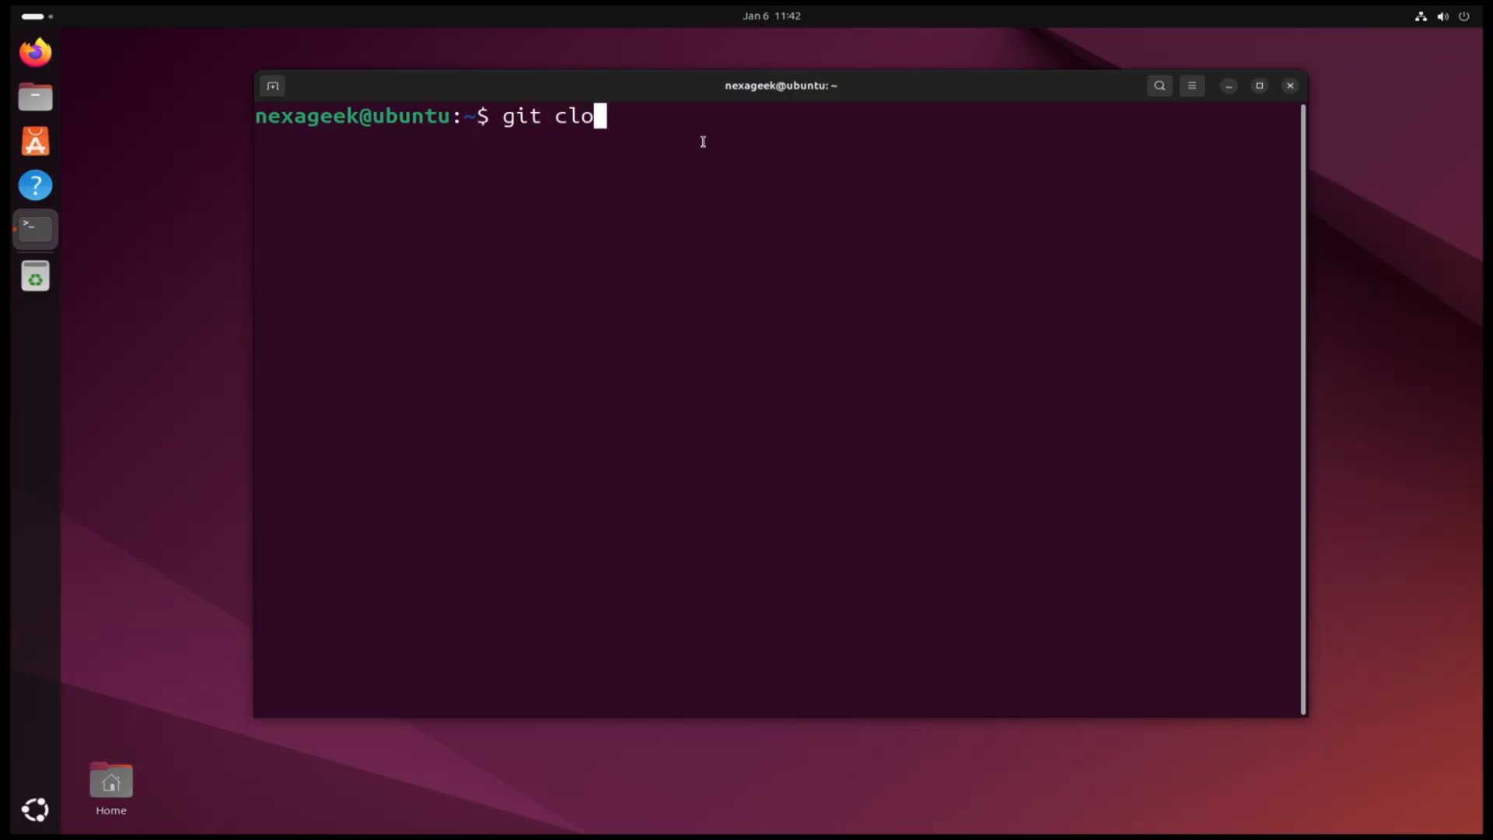
text(ne htt)
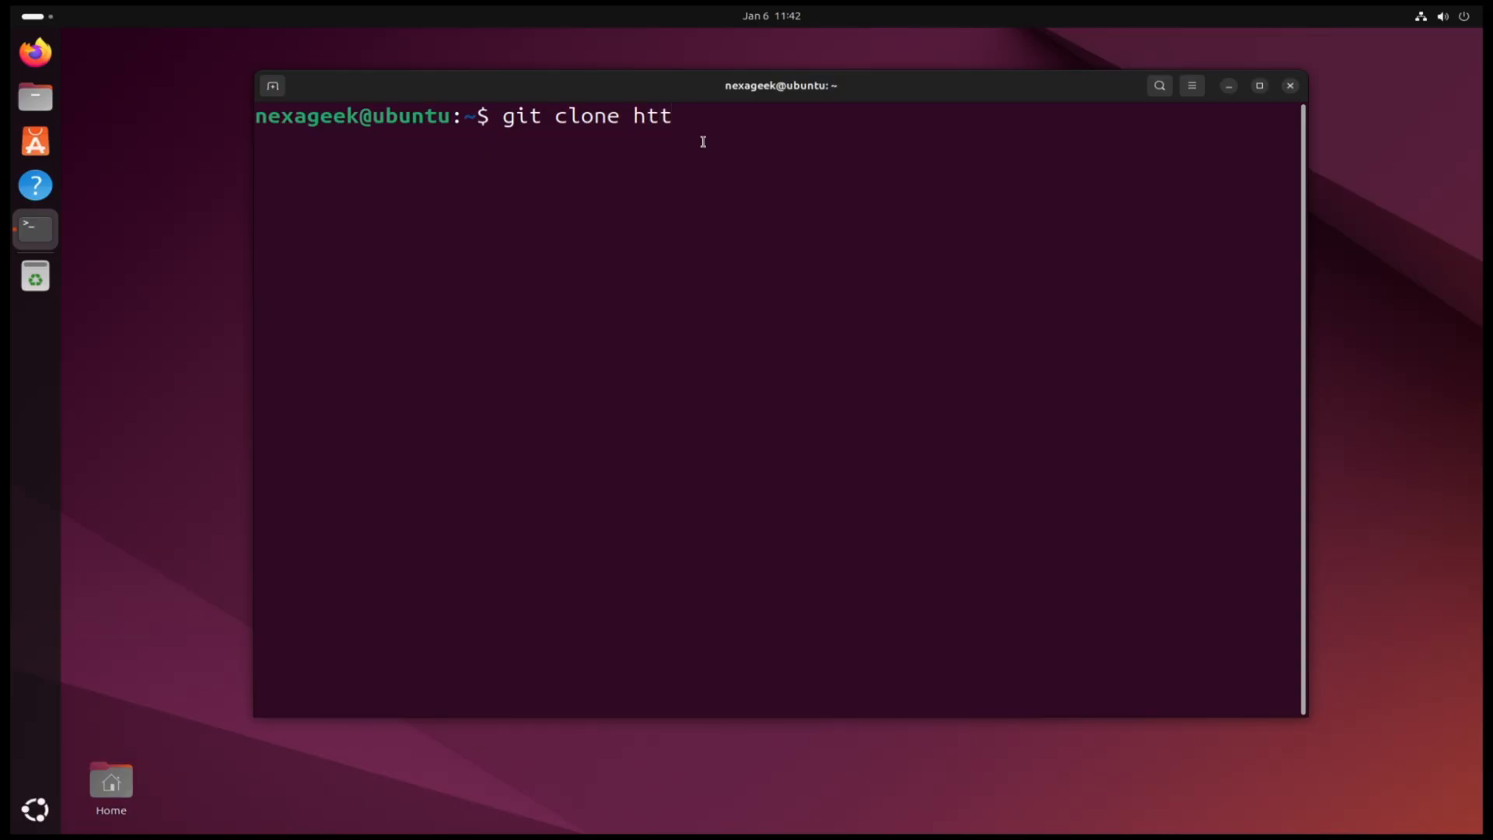
text(p://gi)
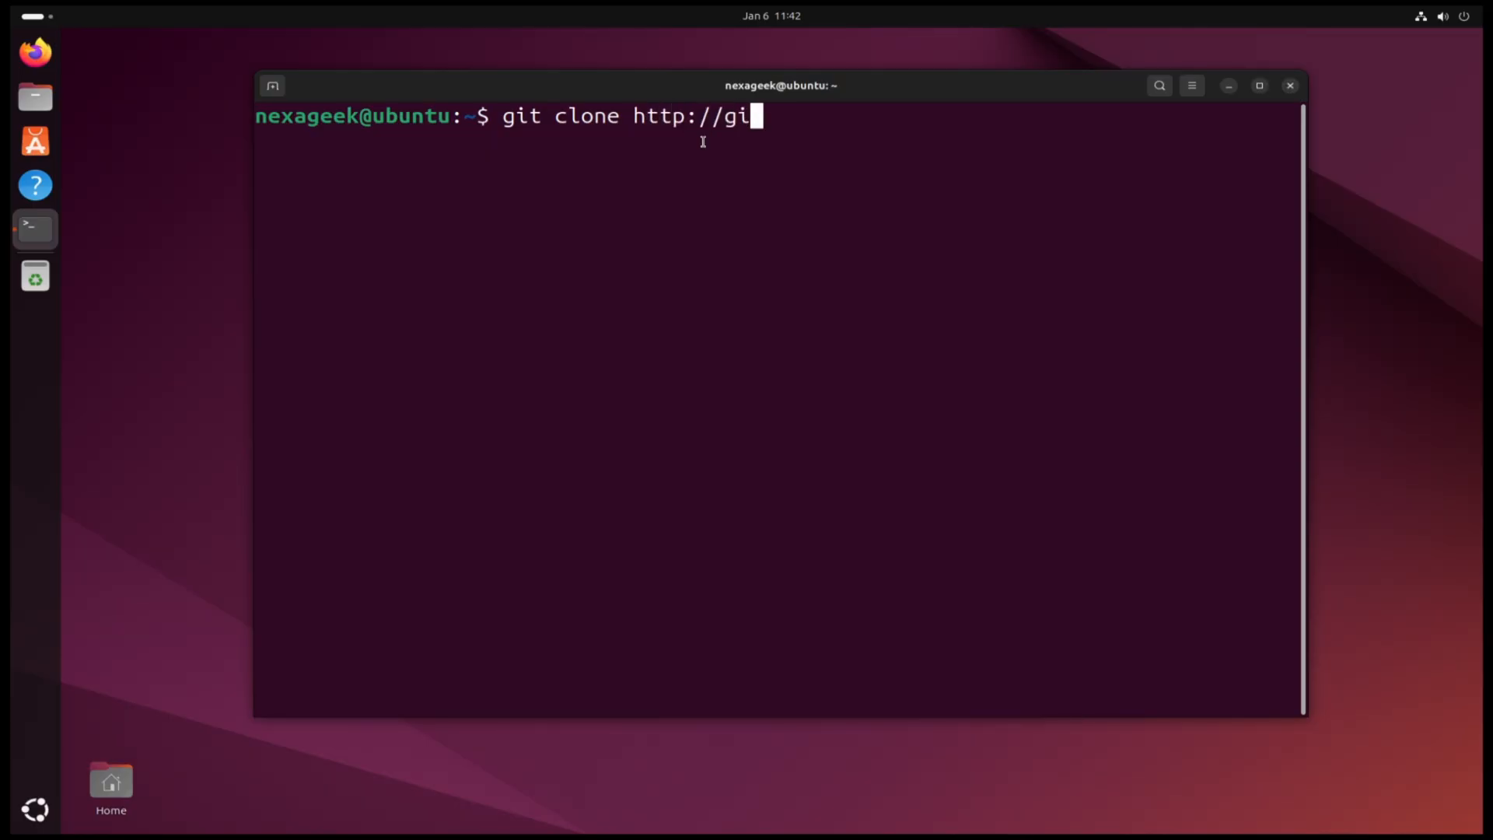
text(thub.com)
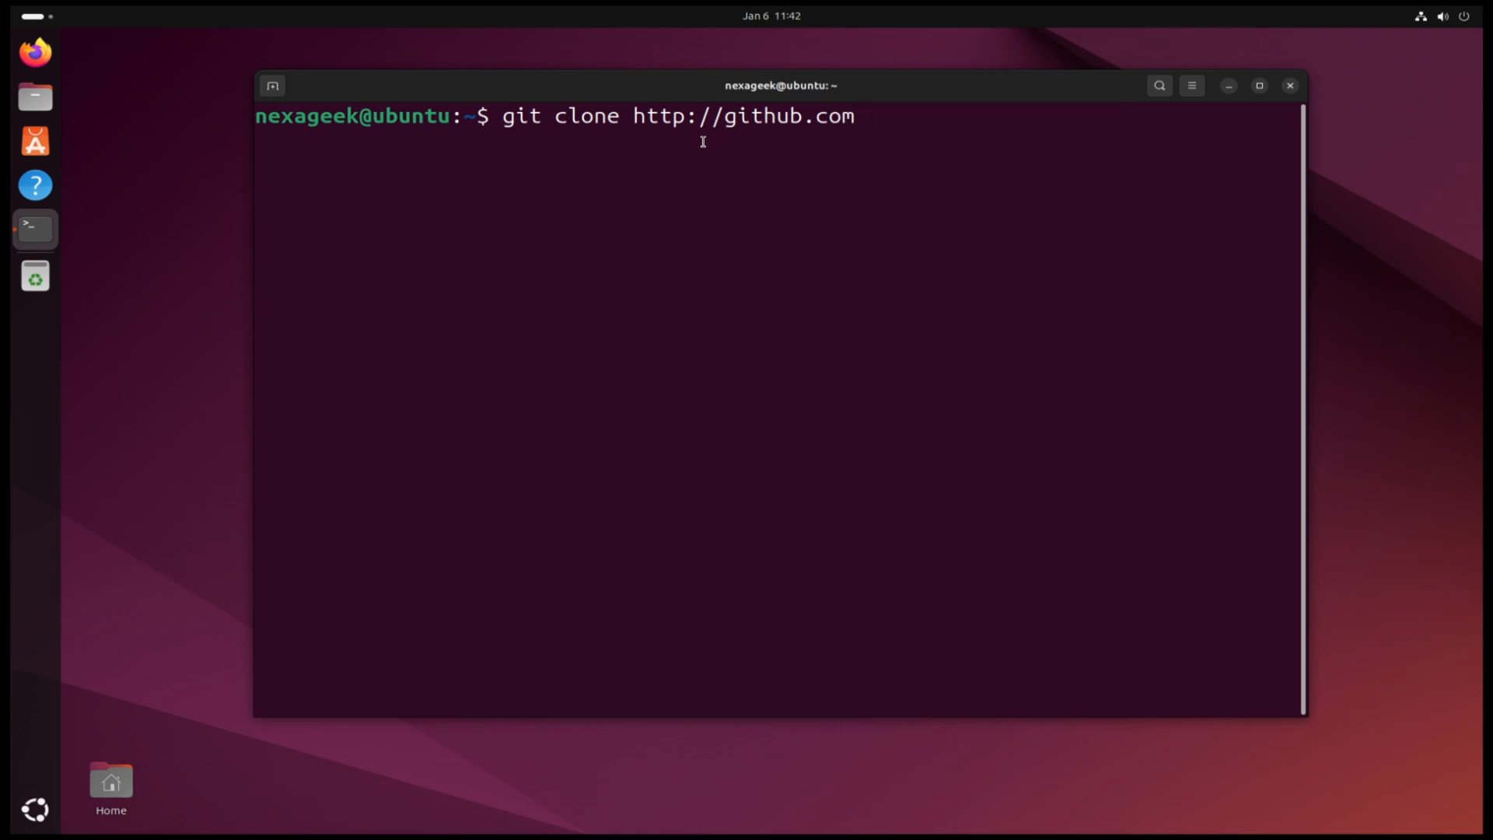
text(/AbDuus)
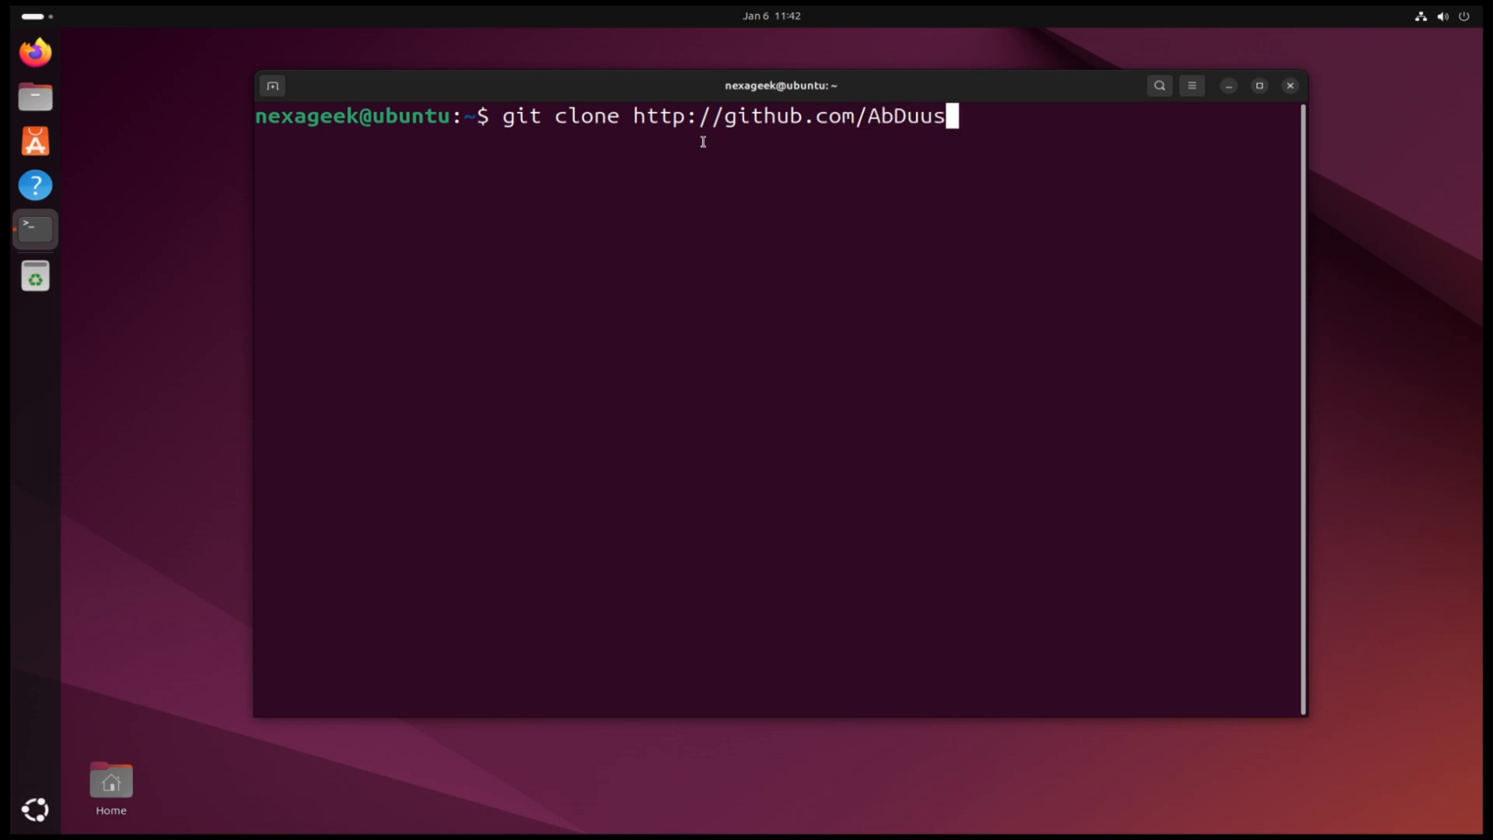
text(/removesnap)
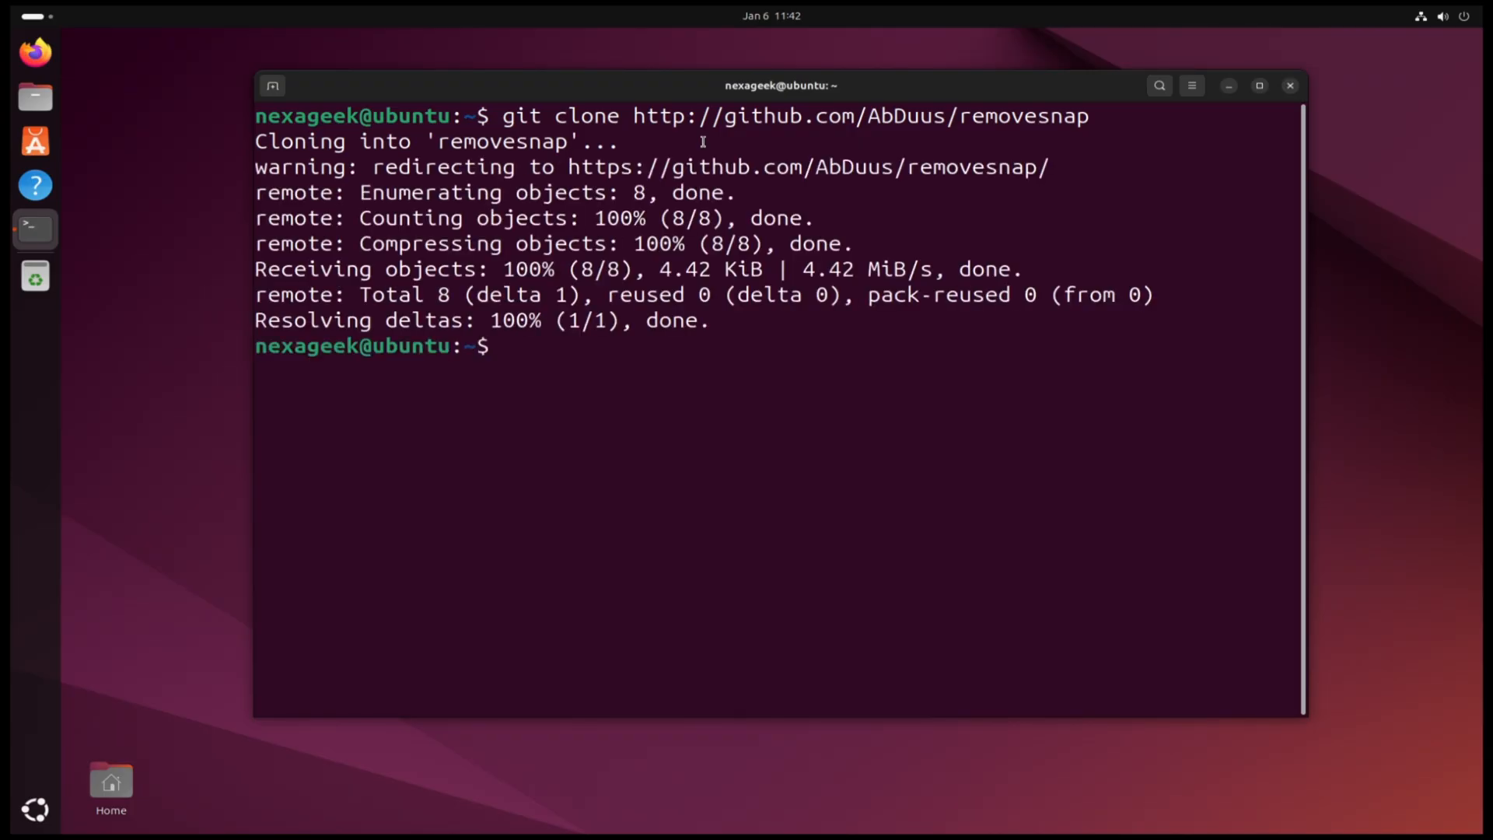
text(cle)
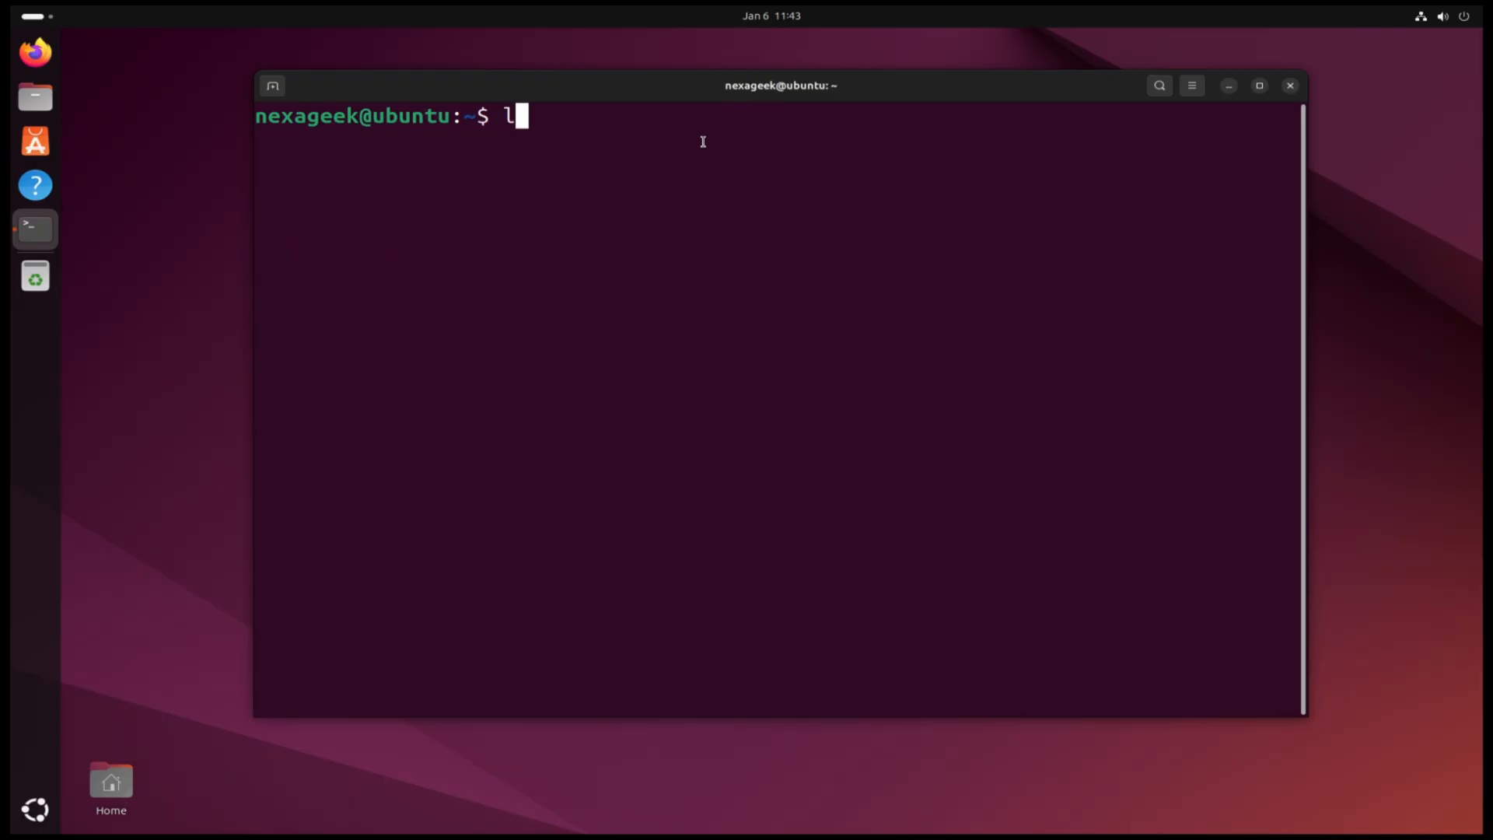
Step: List the home folder and change into the removesnap directory
text(s)
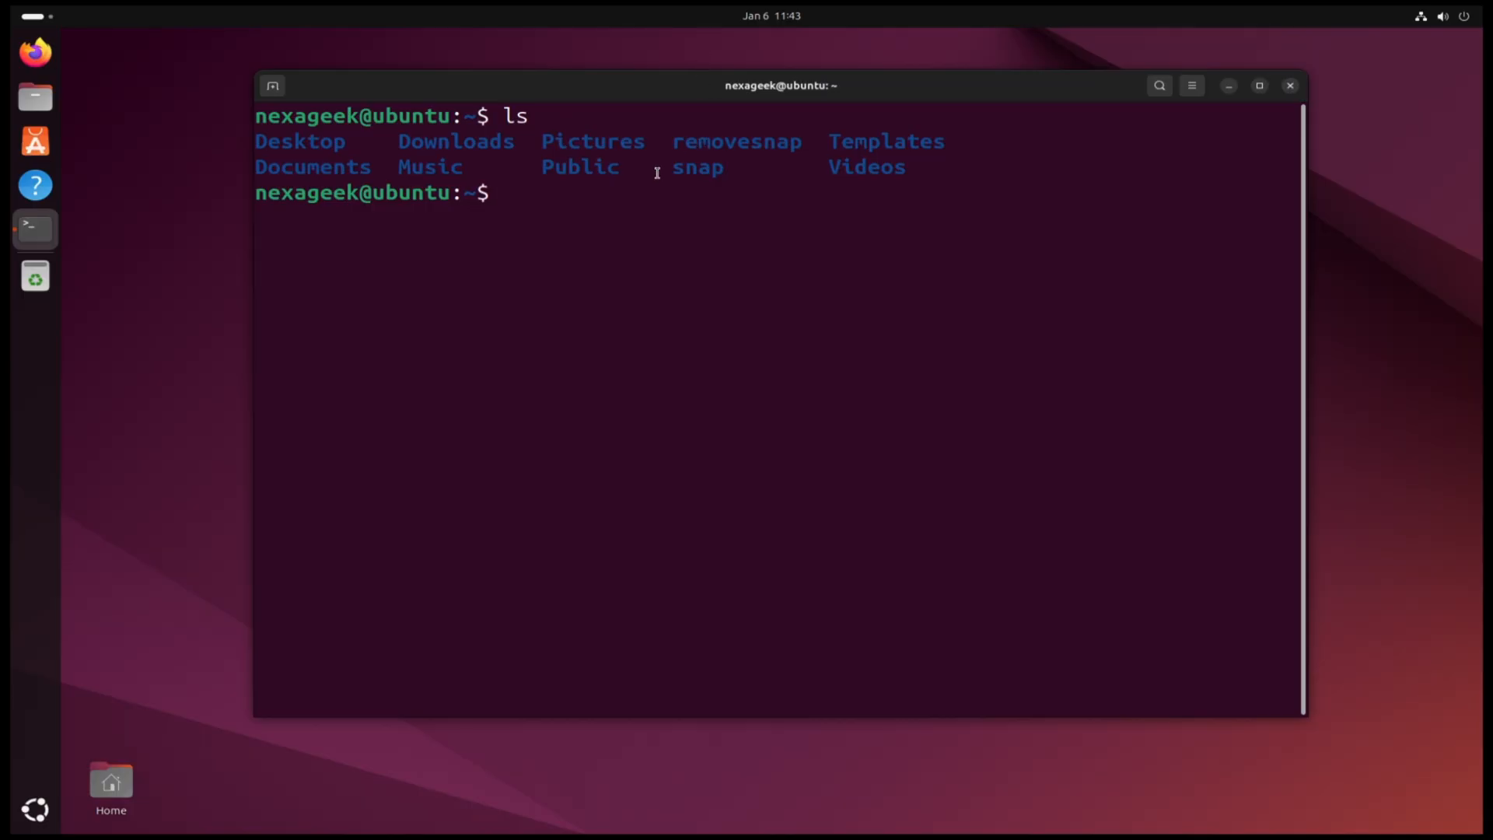
text(c)
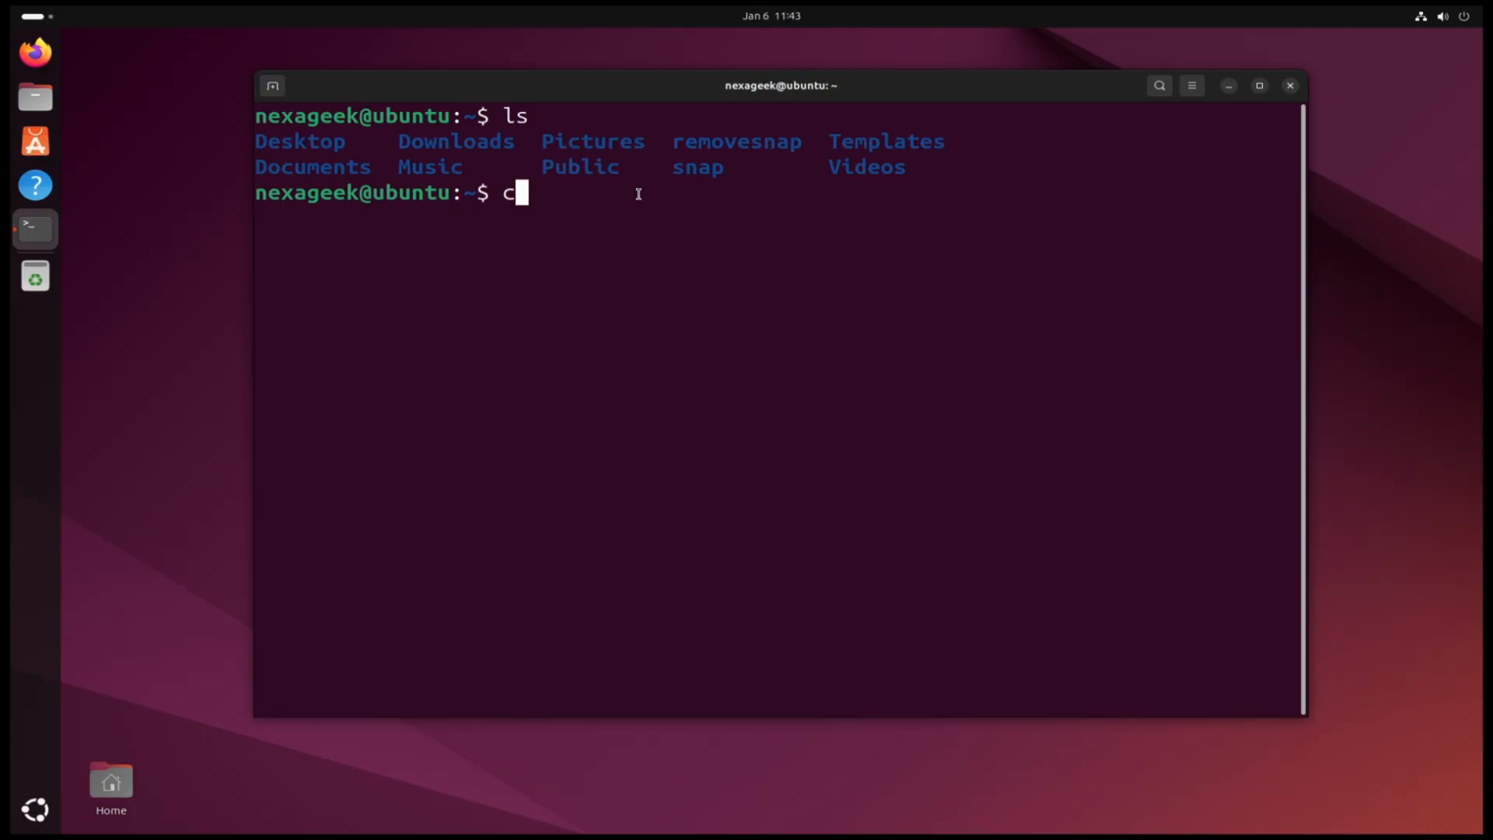
text(d removesnap/)
text(ls)
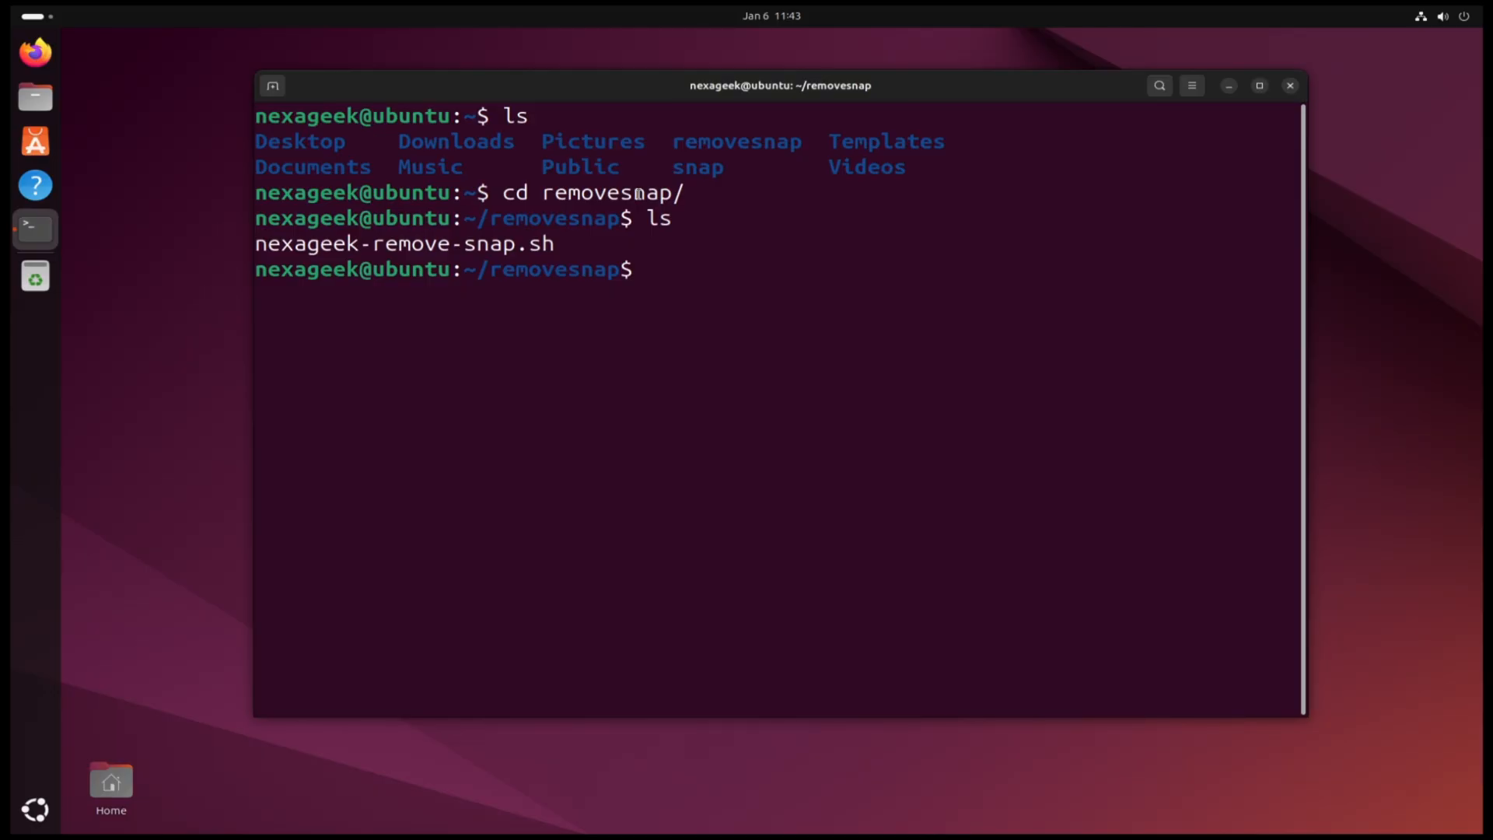
Step: Make nexageek-remove-snap.sh executable with chmod +x, clear, and begin the vi command
text(chmo)
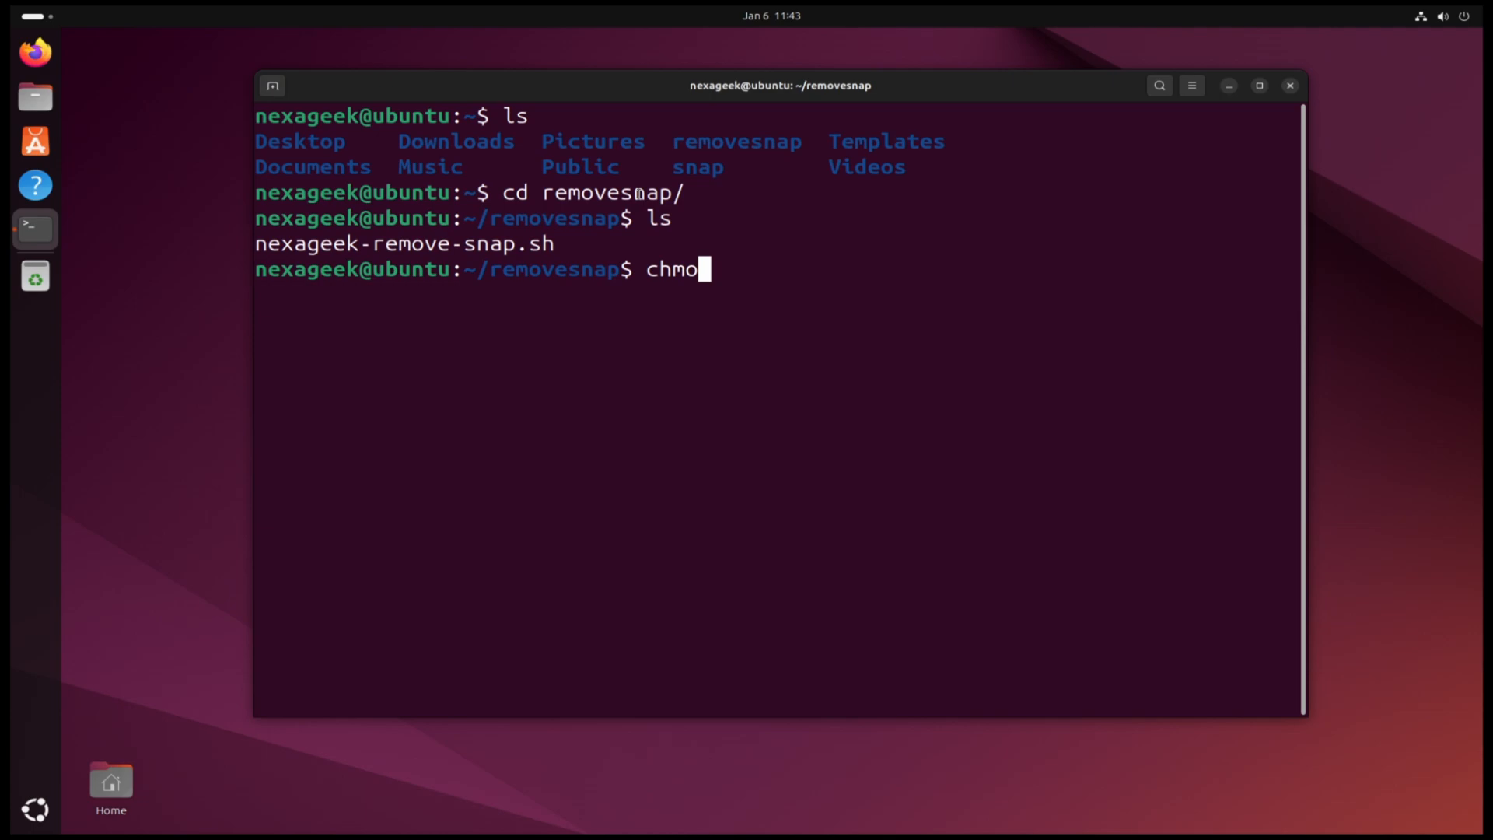
text(d)
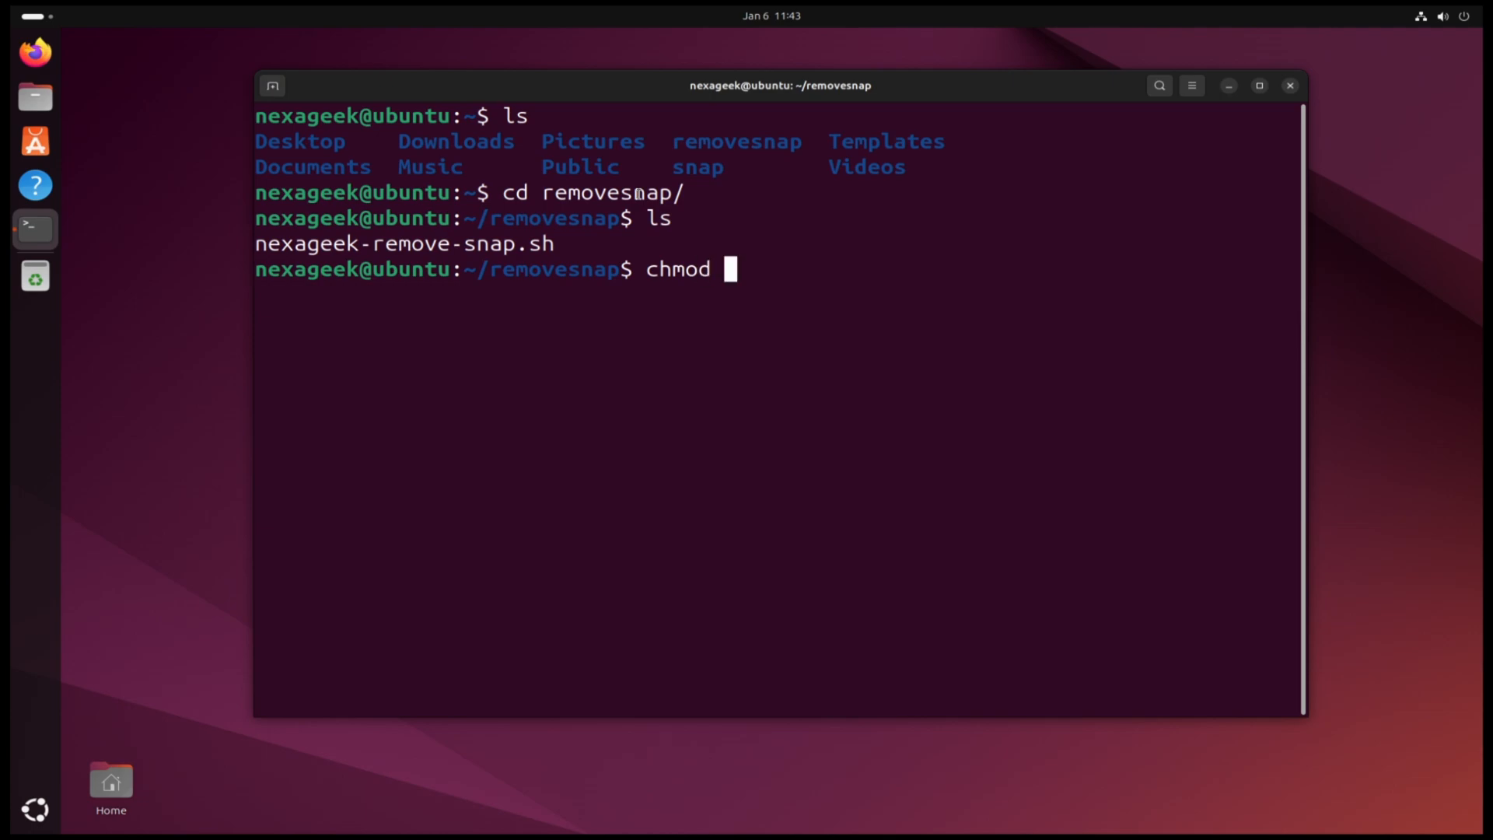
text(+)
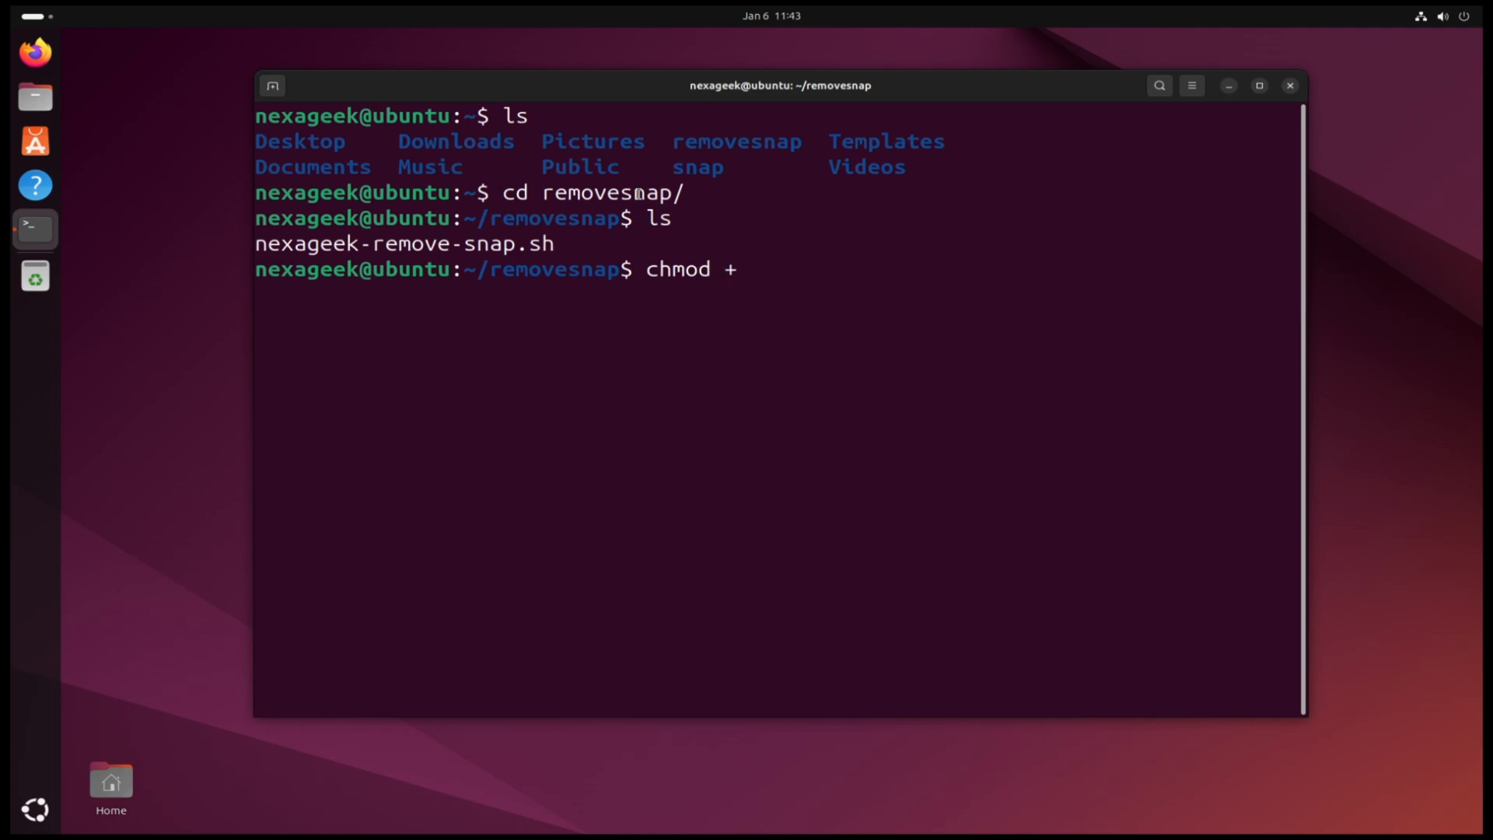
text(x nexageek-remove-snap.sh)
text(c)
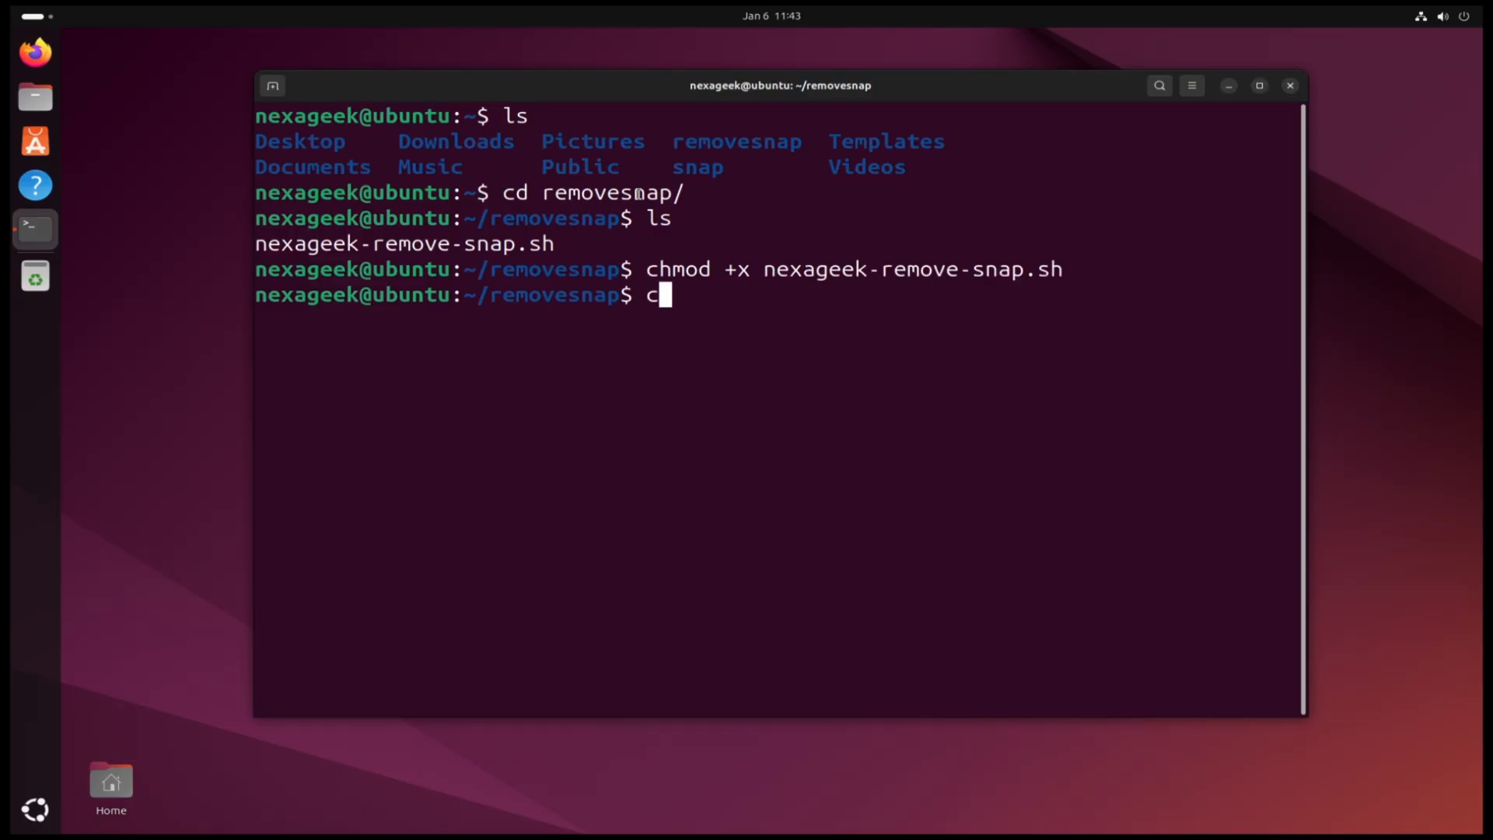
text(lear)
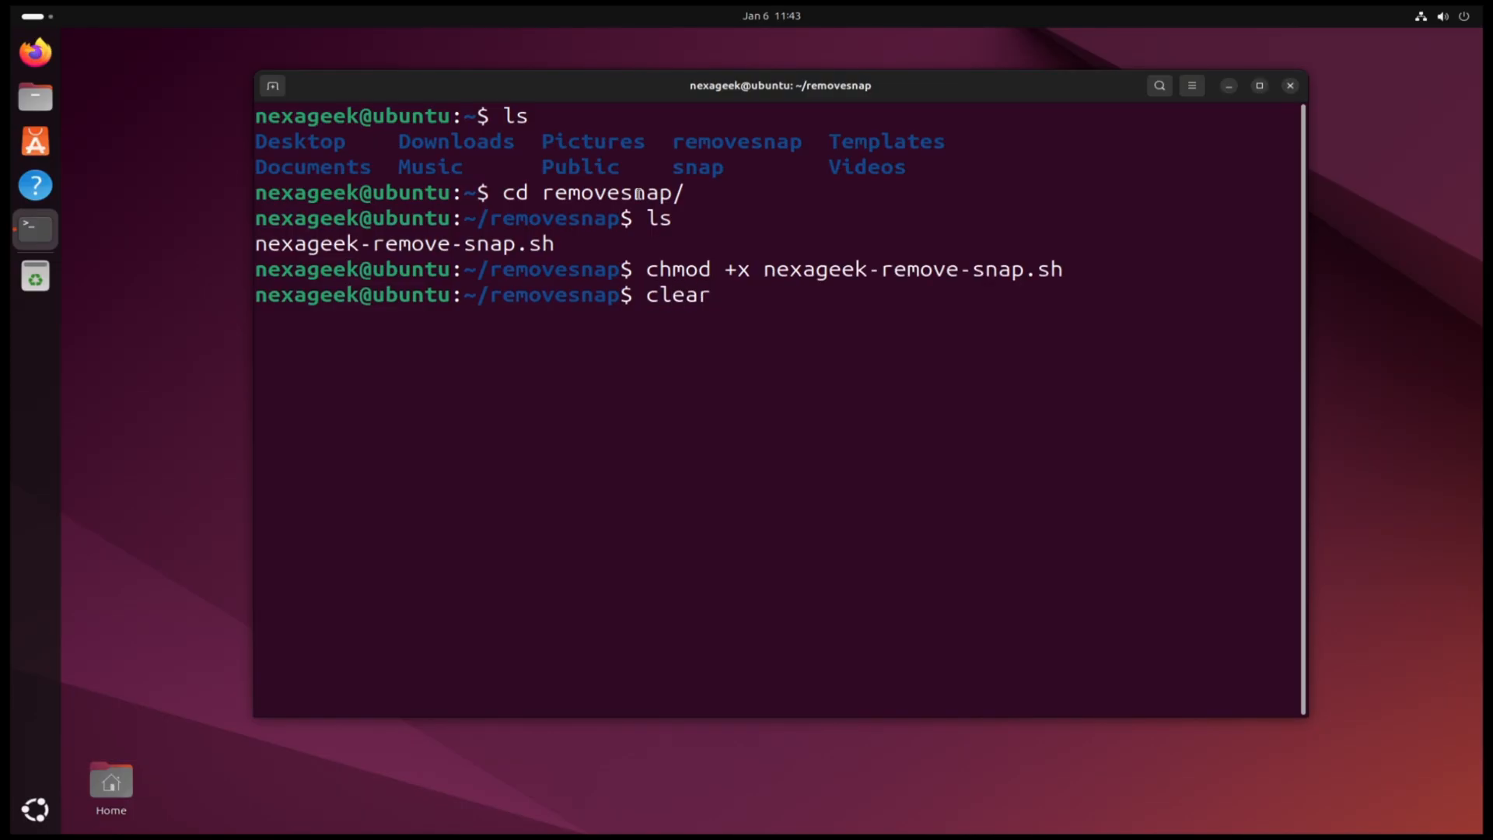
text(v)
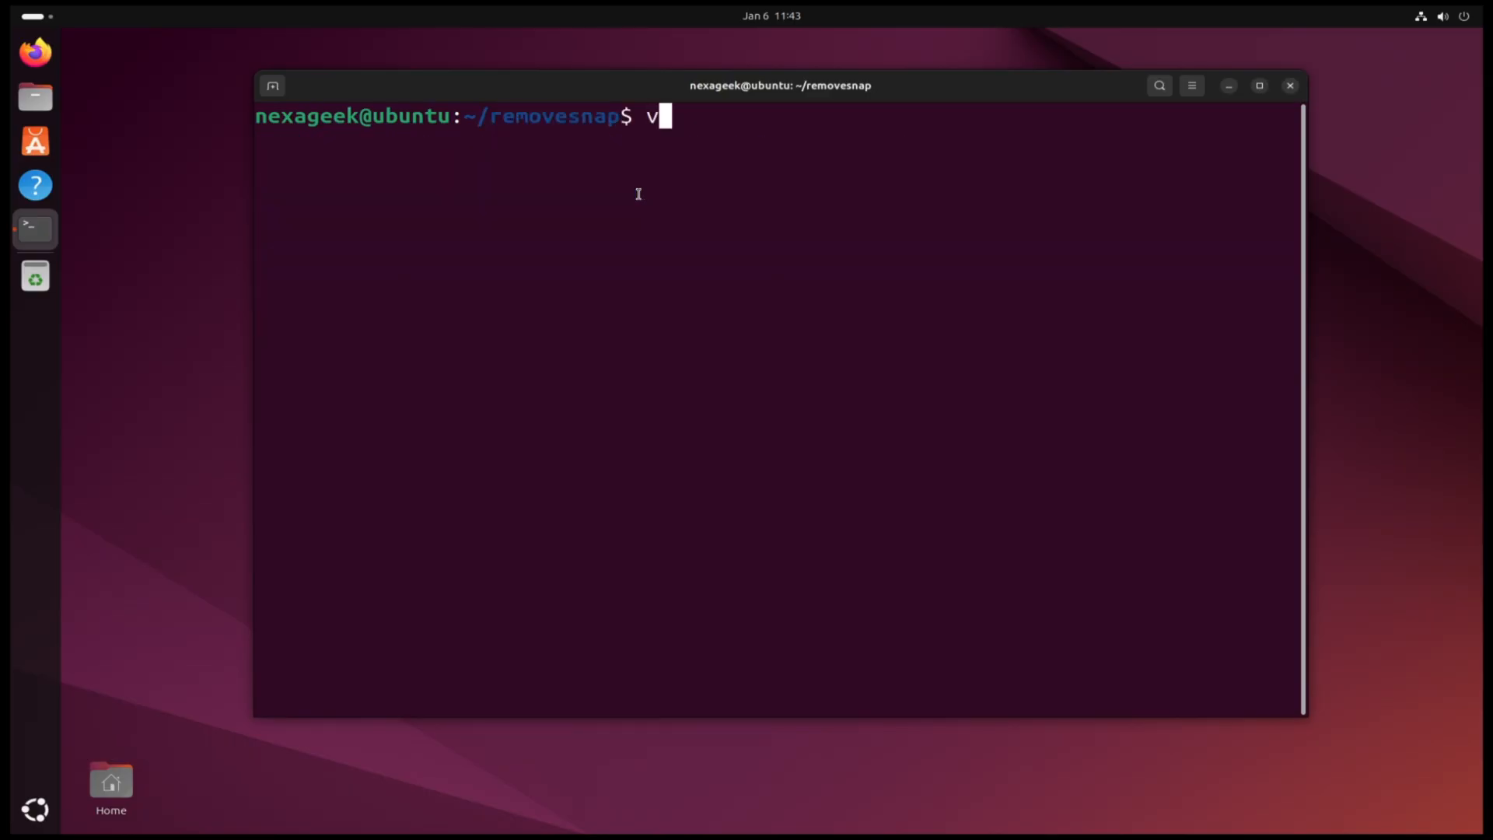
Step: Open nexageek-remove-snap.sh in vi and scroll to its snap removal section
text(i)
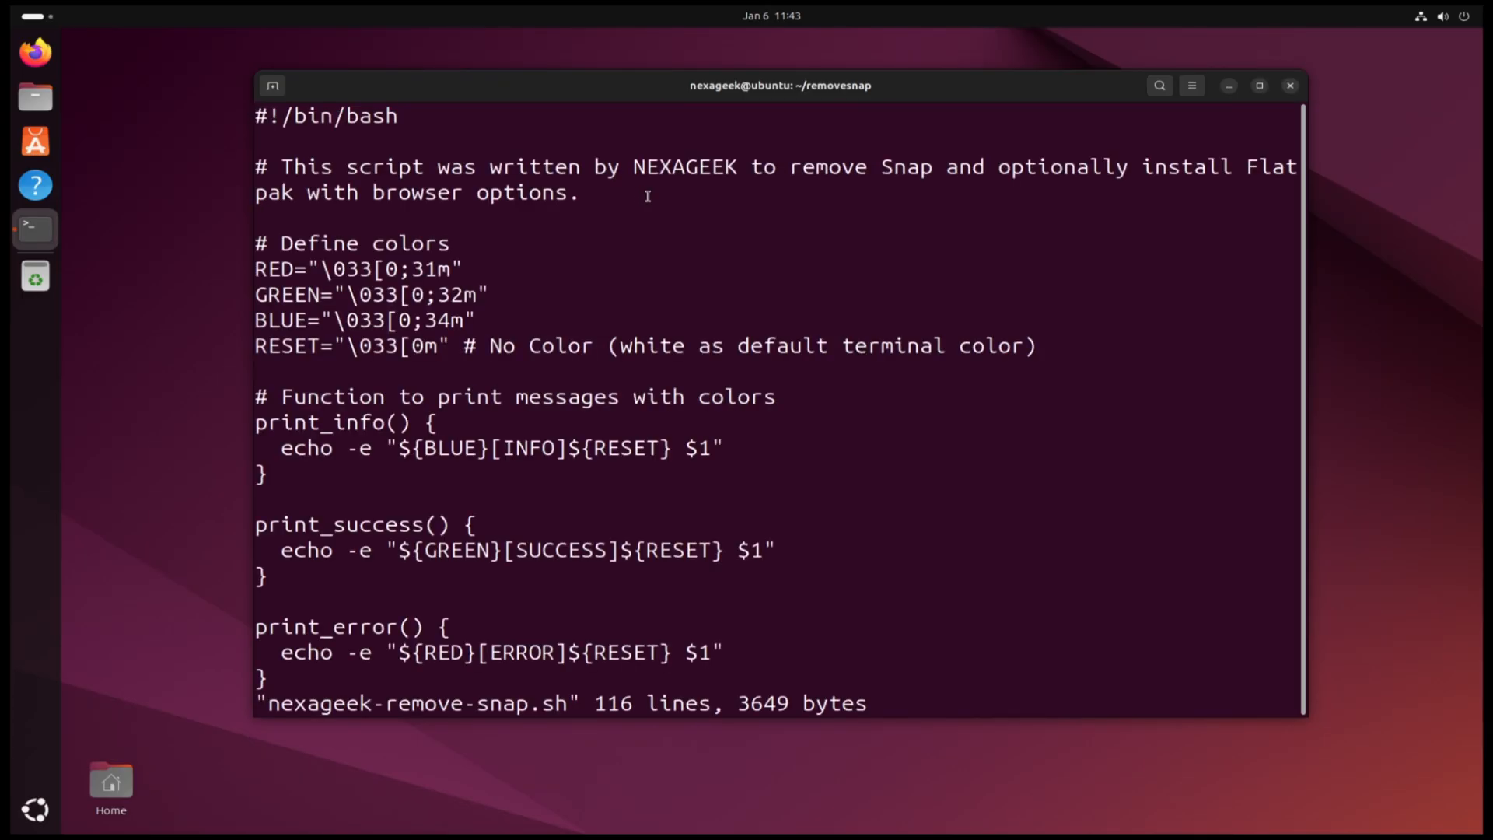
scroll(down, 3)
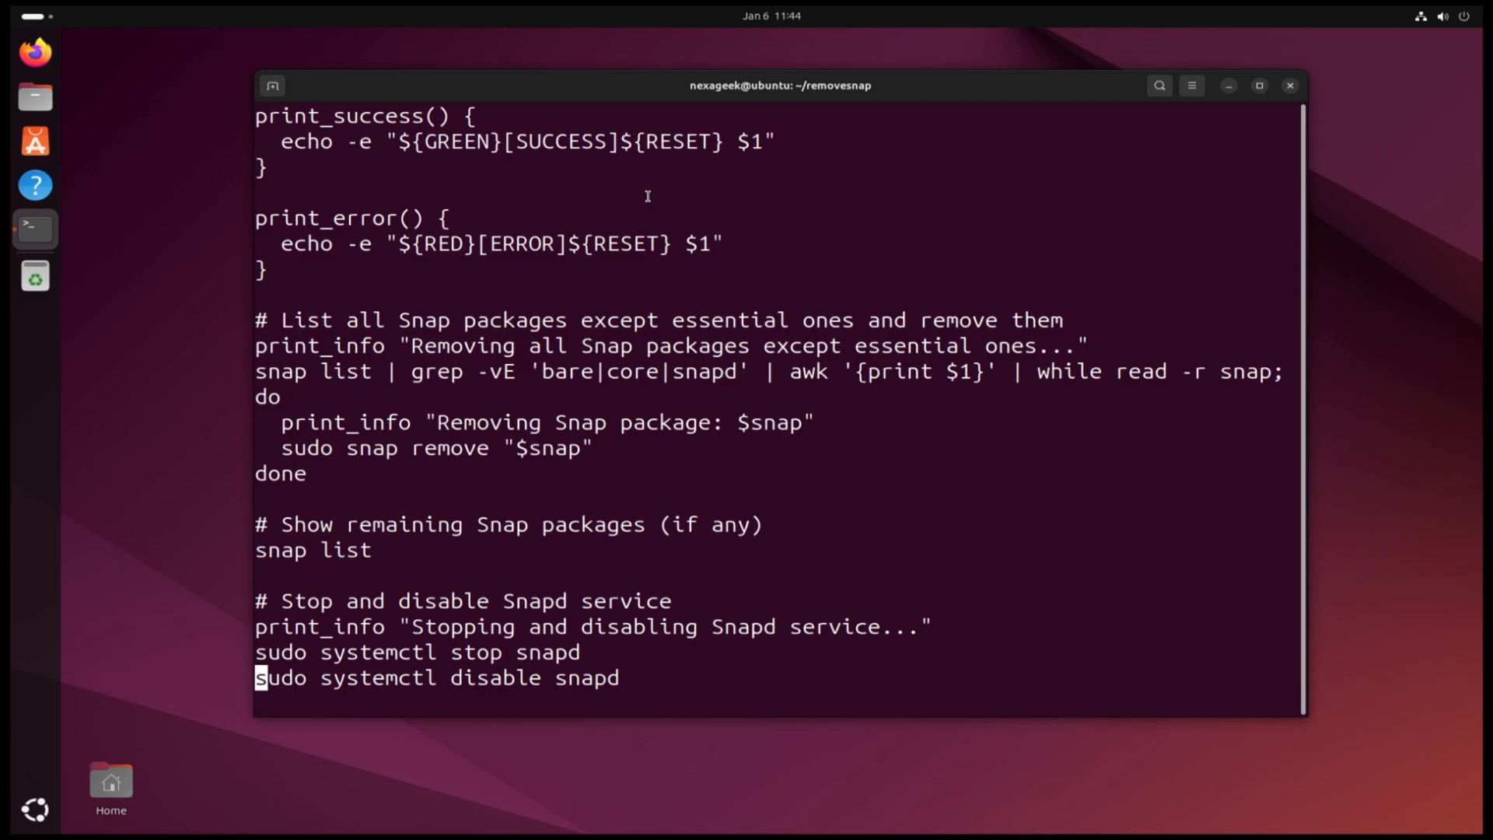
right_click(31, 230)
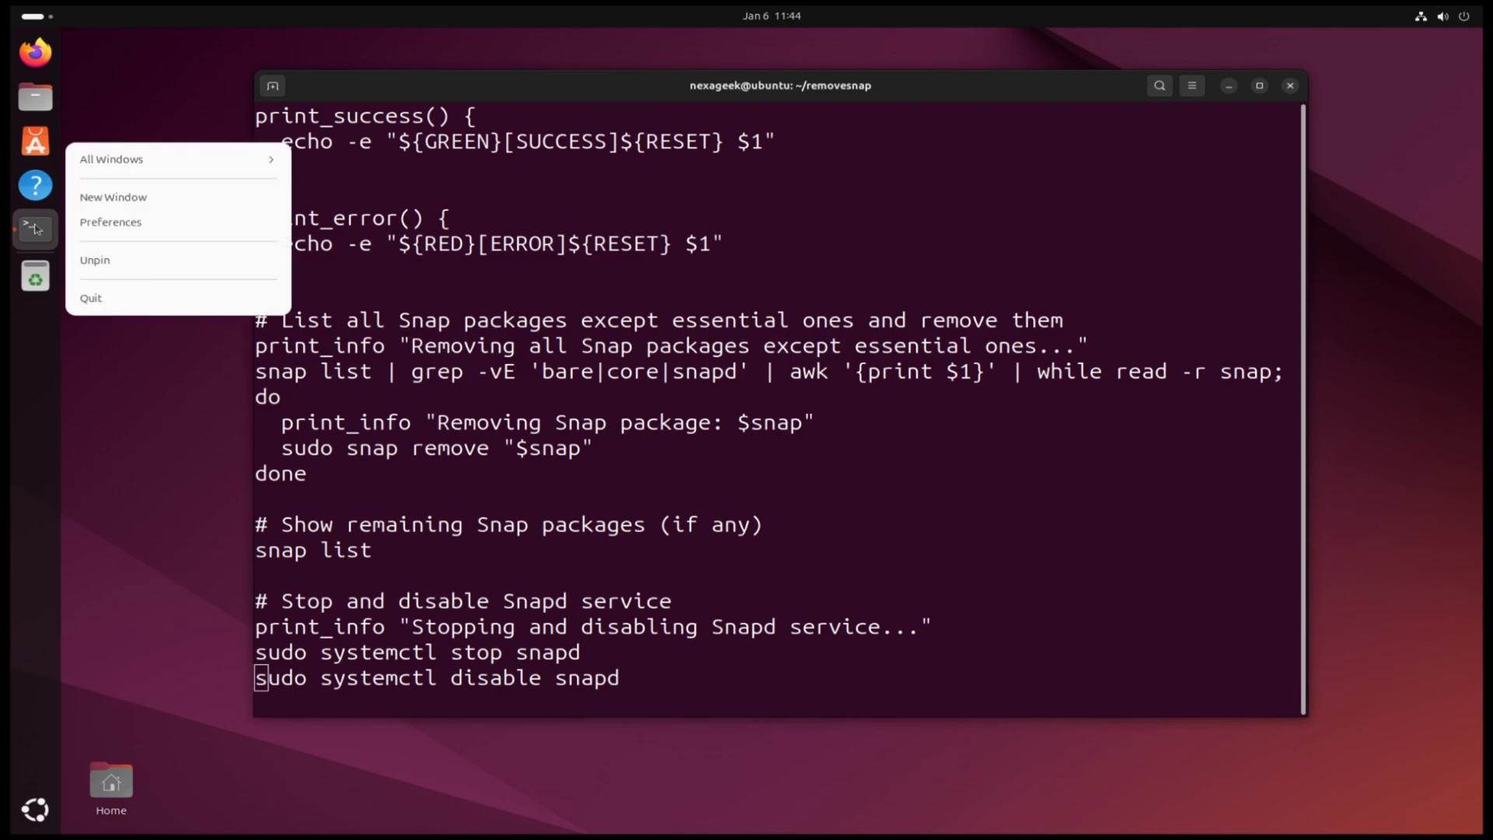
click(114, 197)
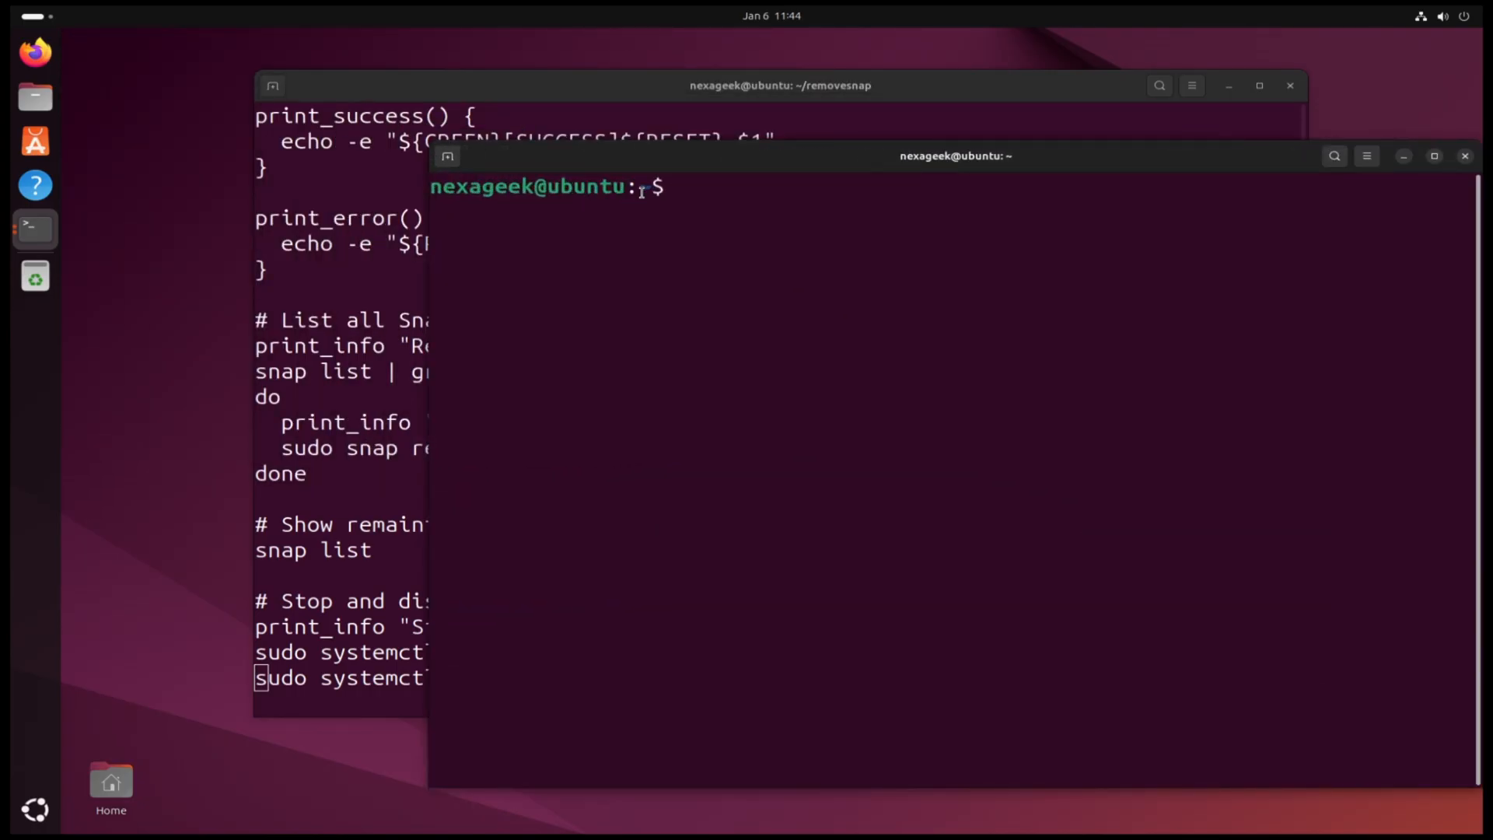
text(snap list)
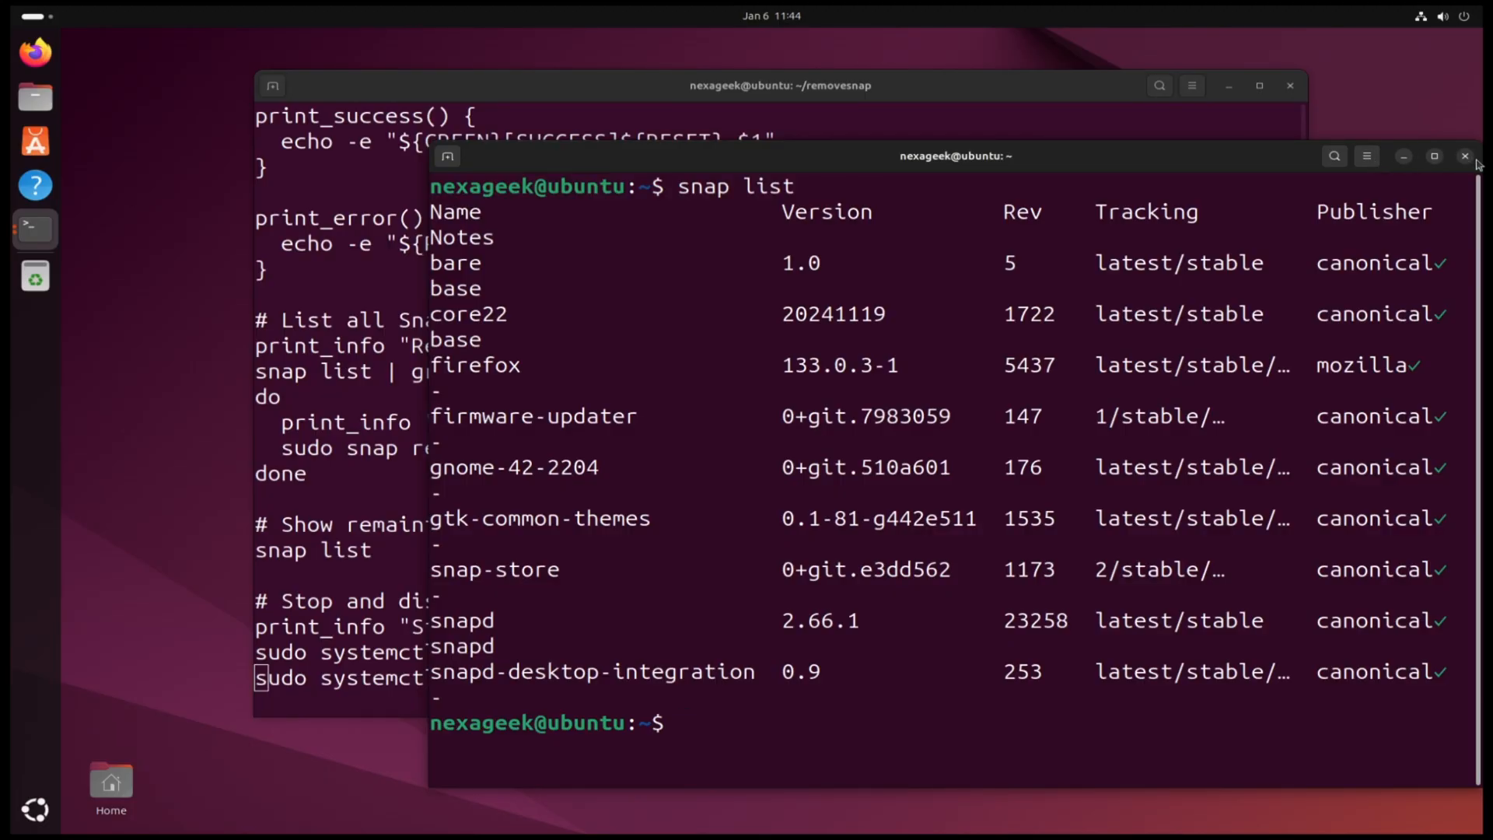
click(1464, 156)
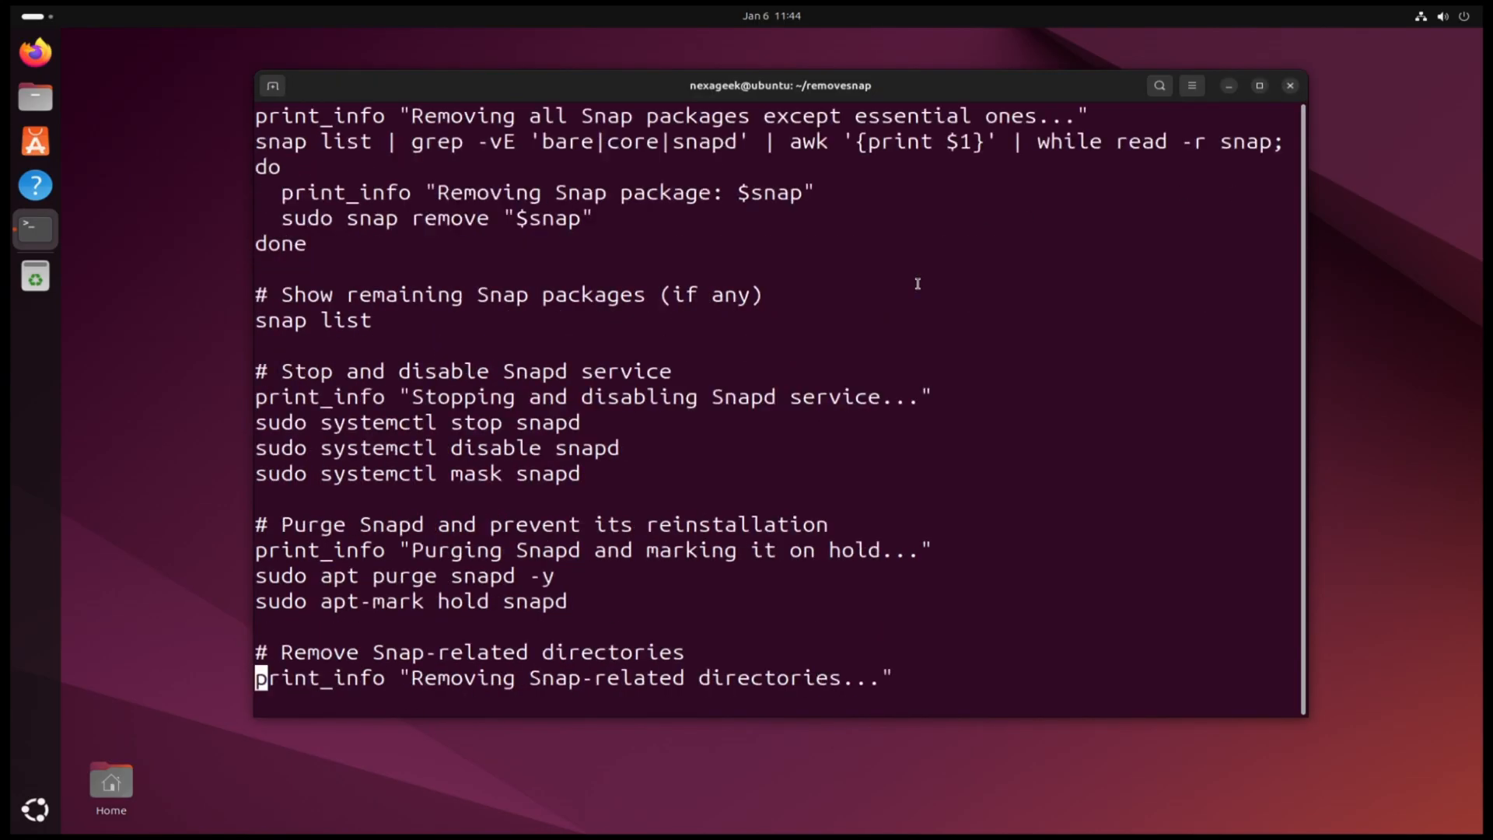
Step: Scroll through the snapd purge, directory cleanup and nosnap preference sections to Update APT
scroll(down, 3)
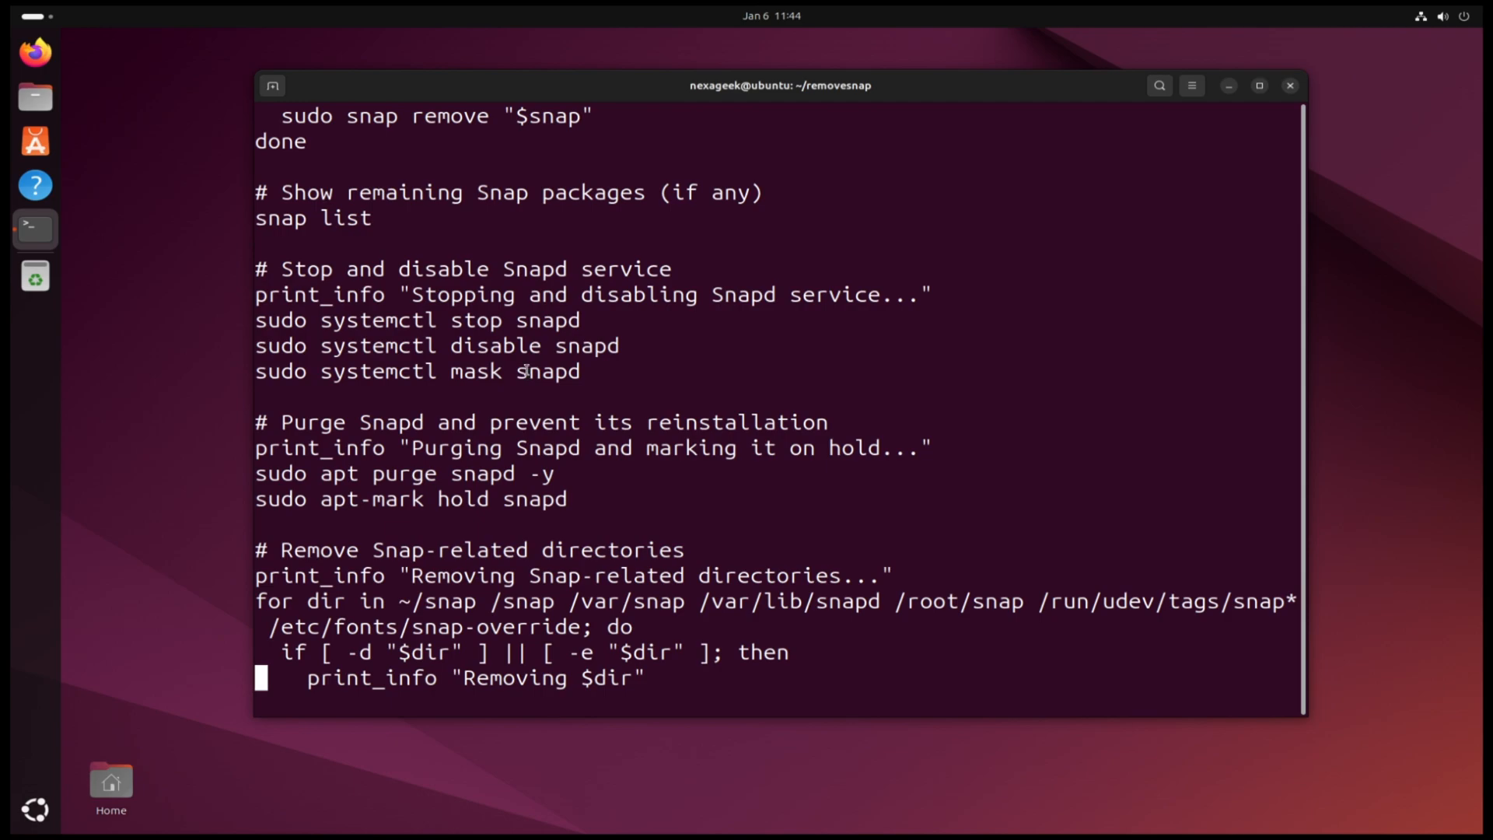
scroll(down, 3)
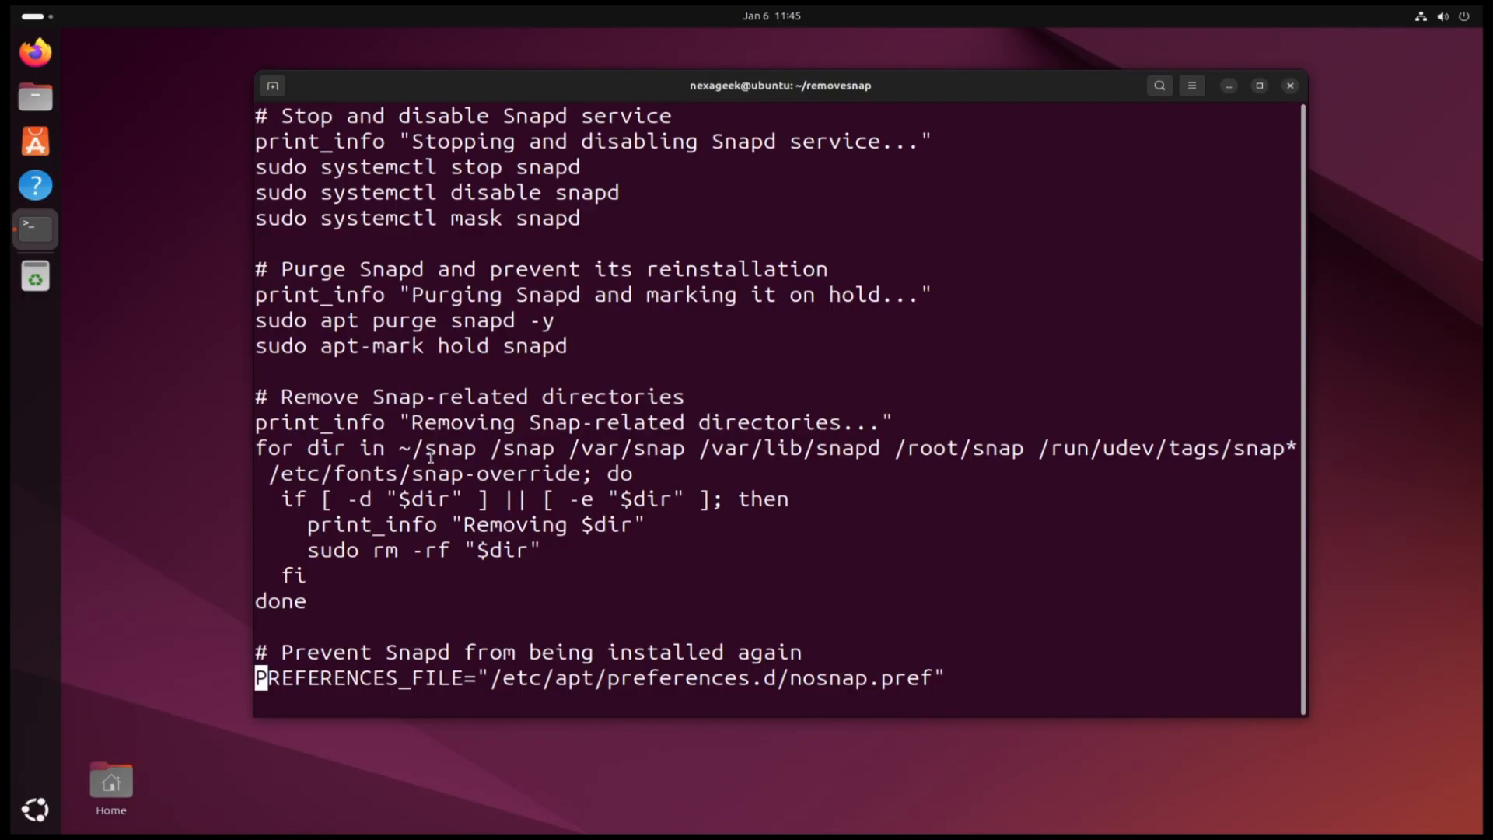
scroll(down, 3)
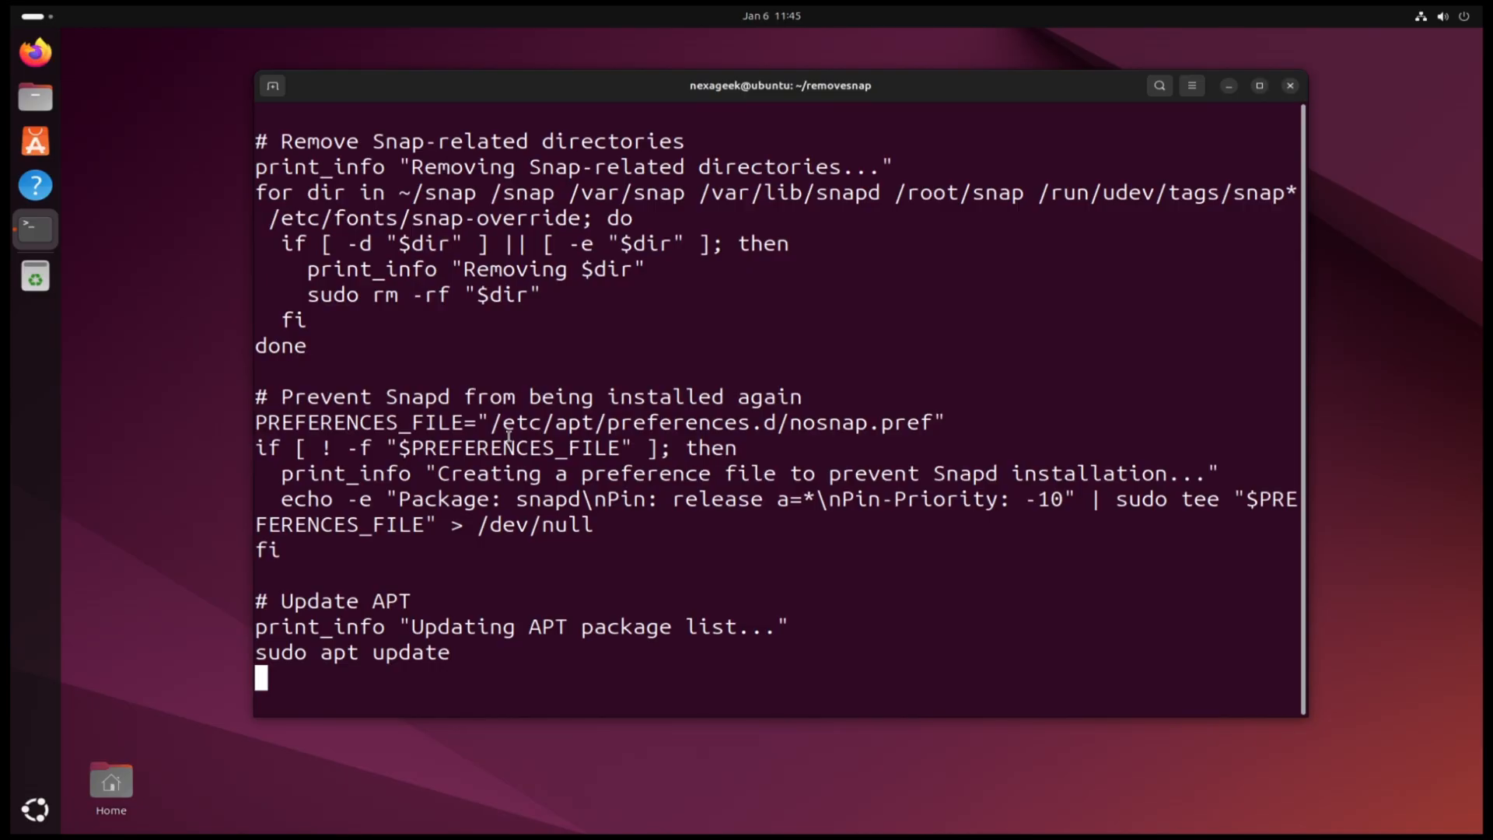
Step: Scroll through the Flatpak and Flathub installation section and exit vi with :q
scroll(down, 3)
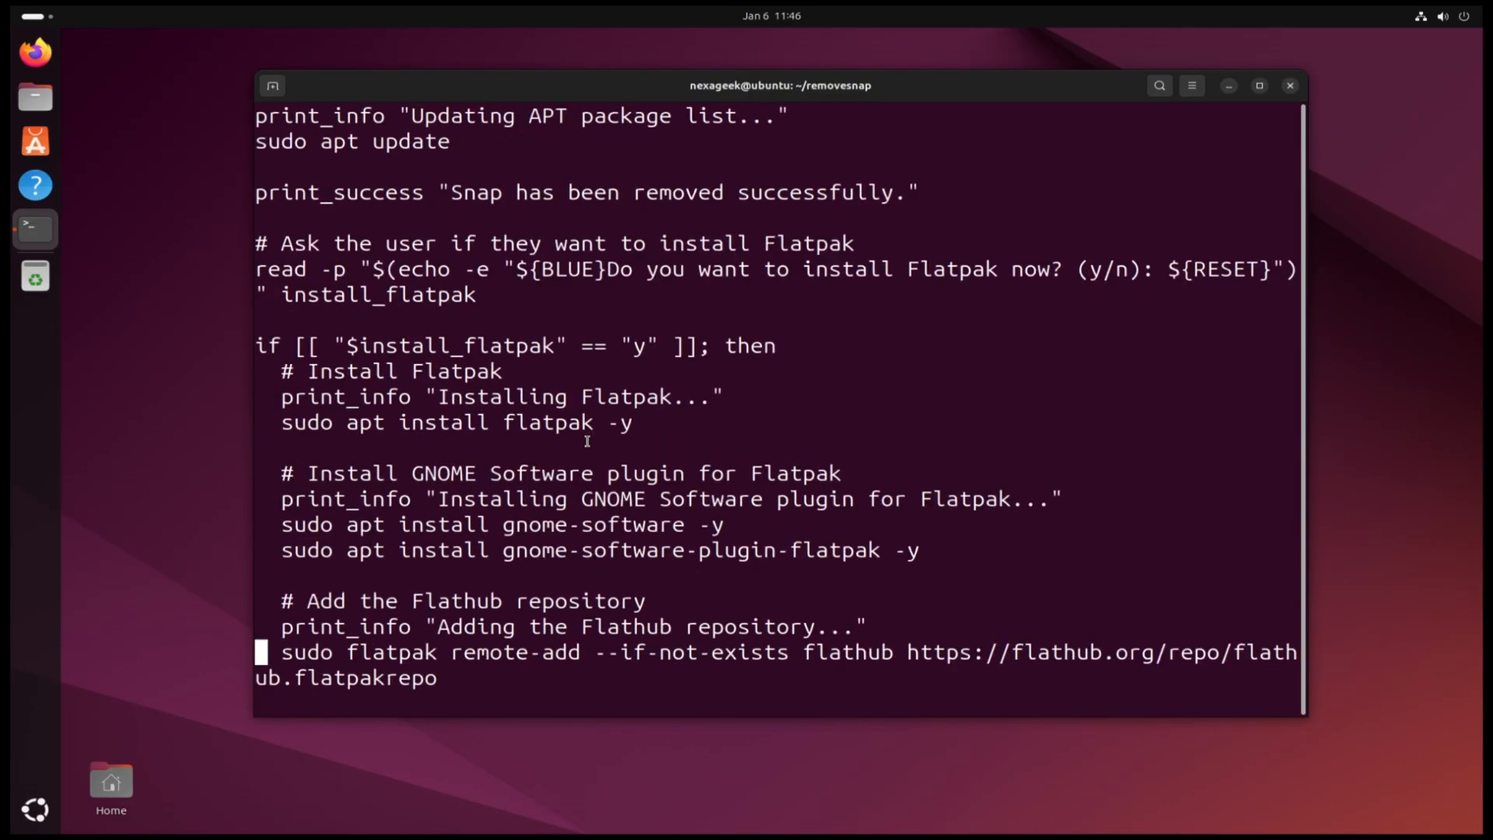
mouse_move(576, 525)
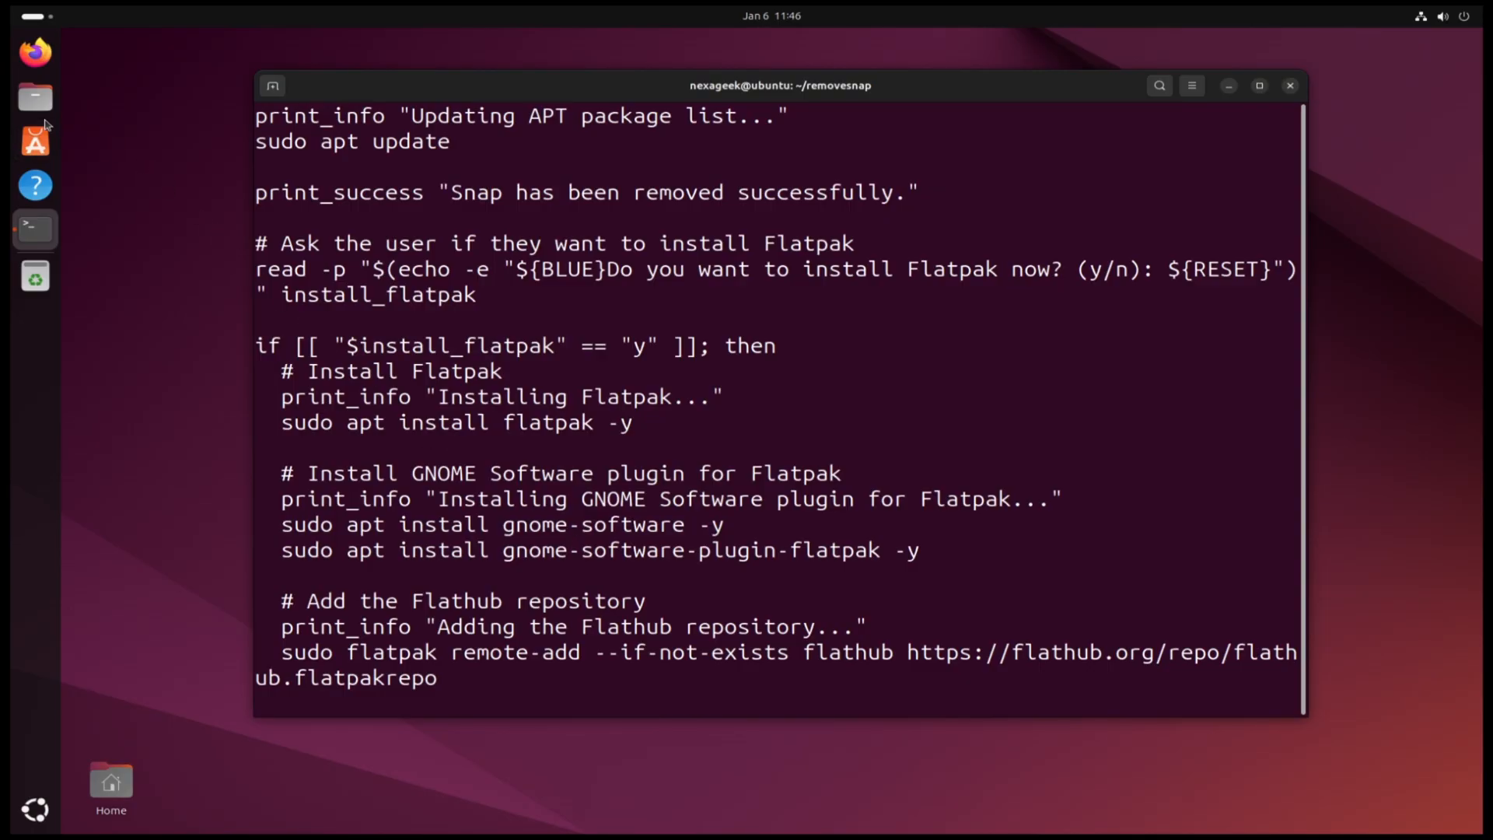
scroll(down, 3)
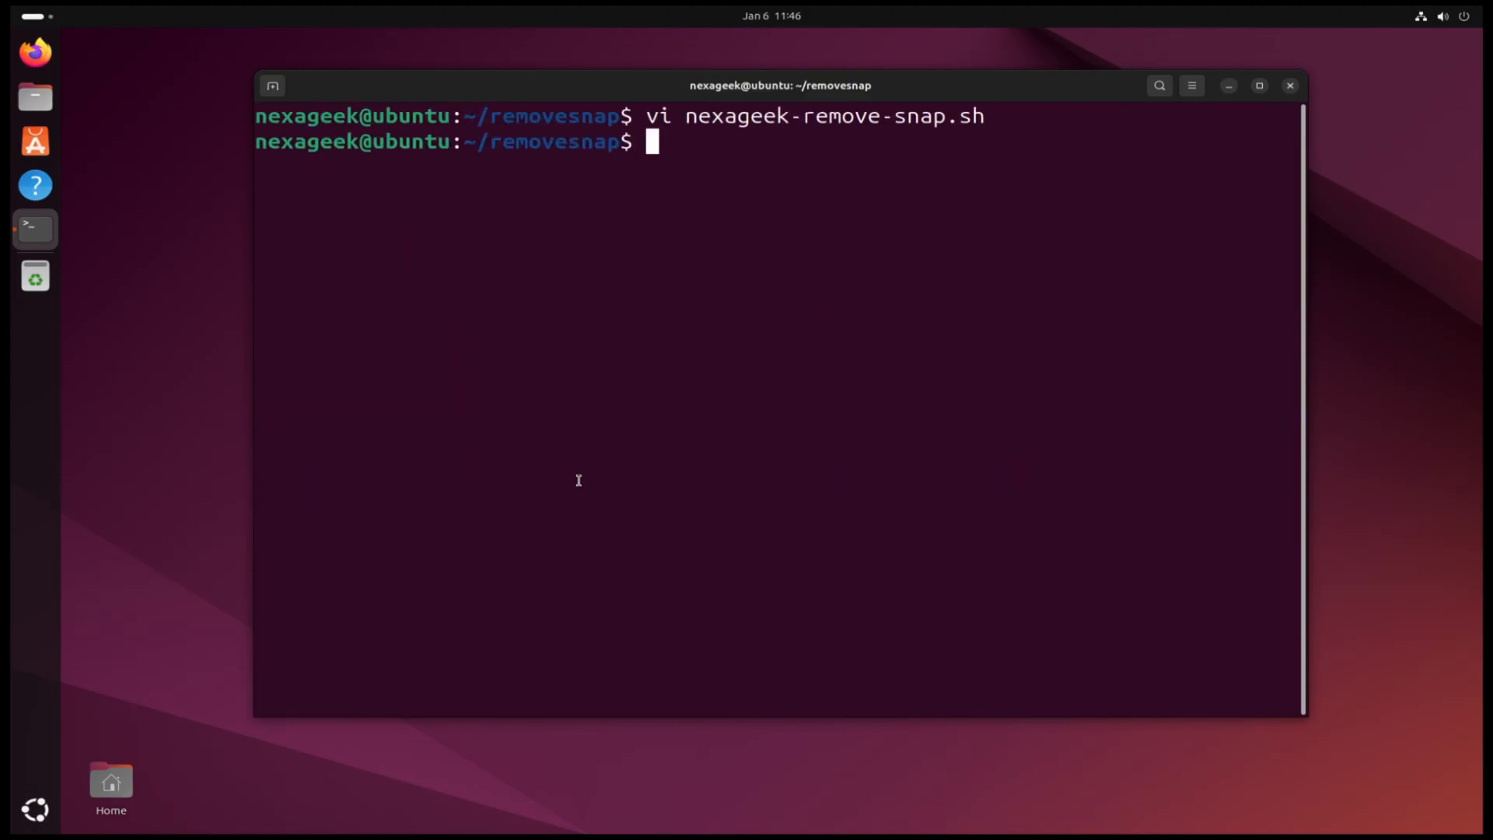
Step: Run ./nexageek-remove-snap.sh and answer y so Flatpak and Flathub Firefox install
text(./)
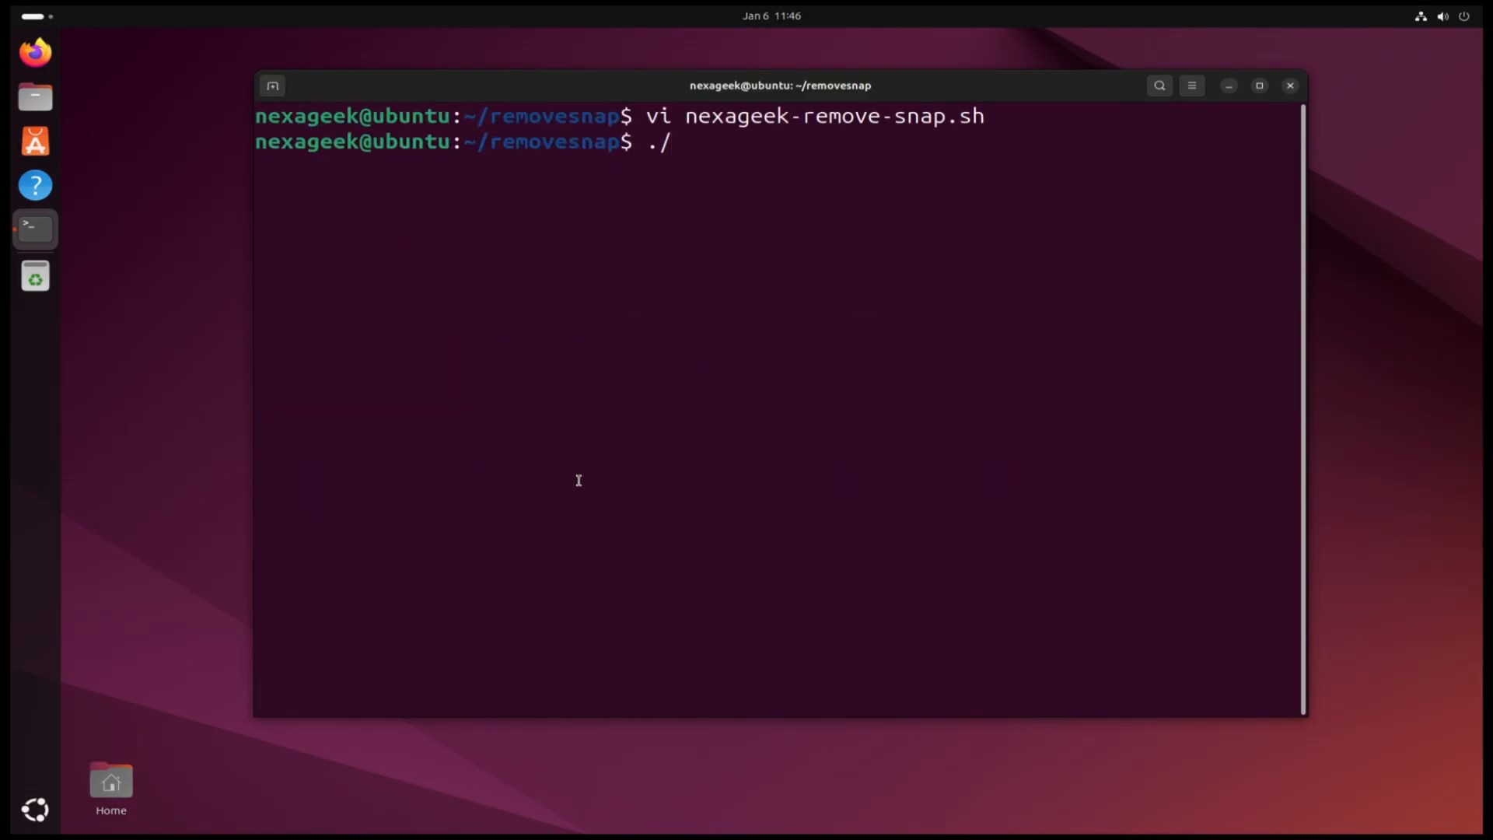
text(nexageek-remove-snap.sh)
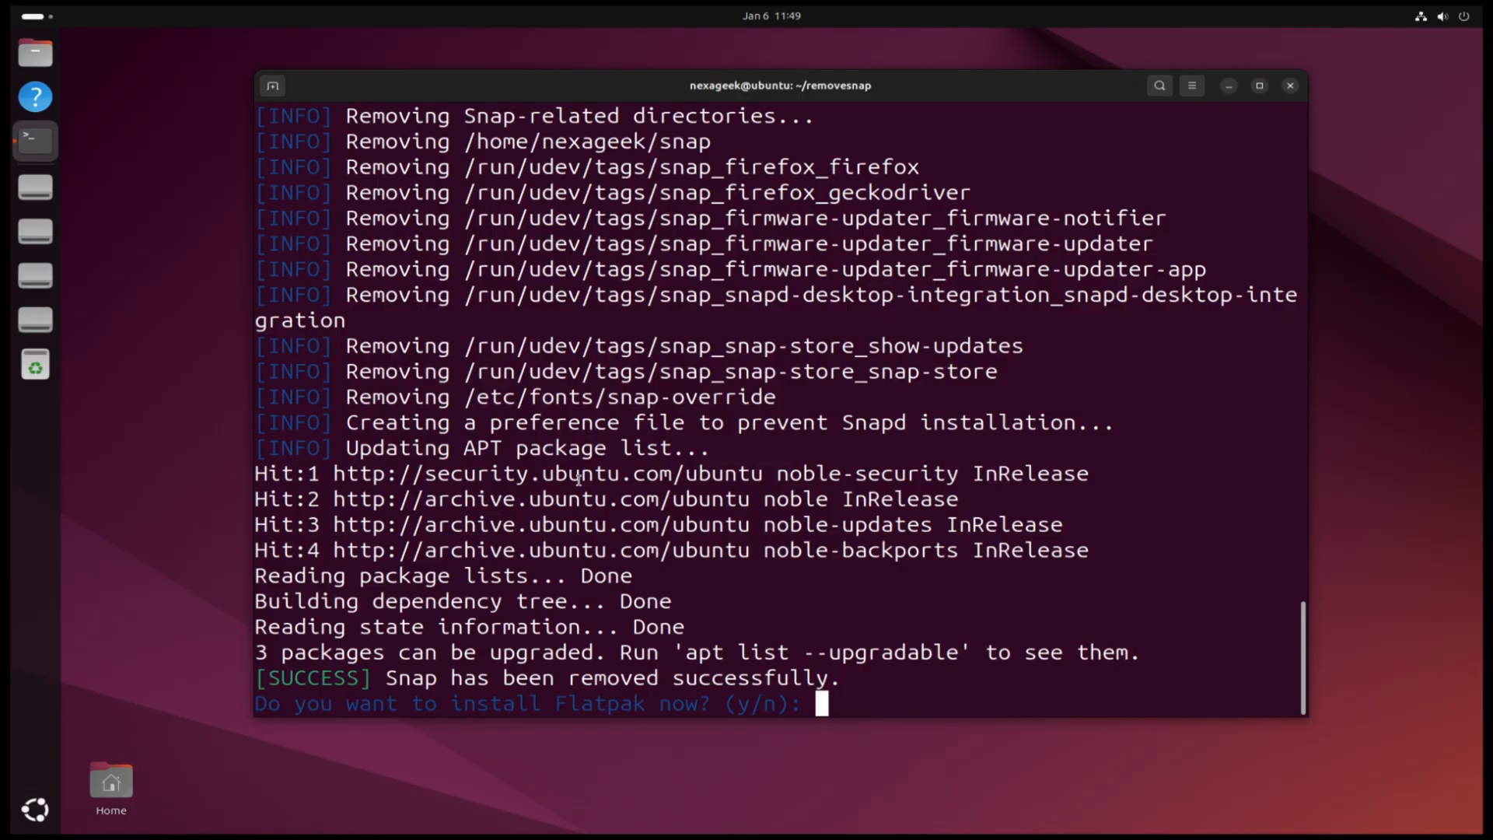
text(y)
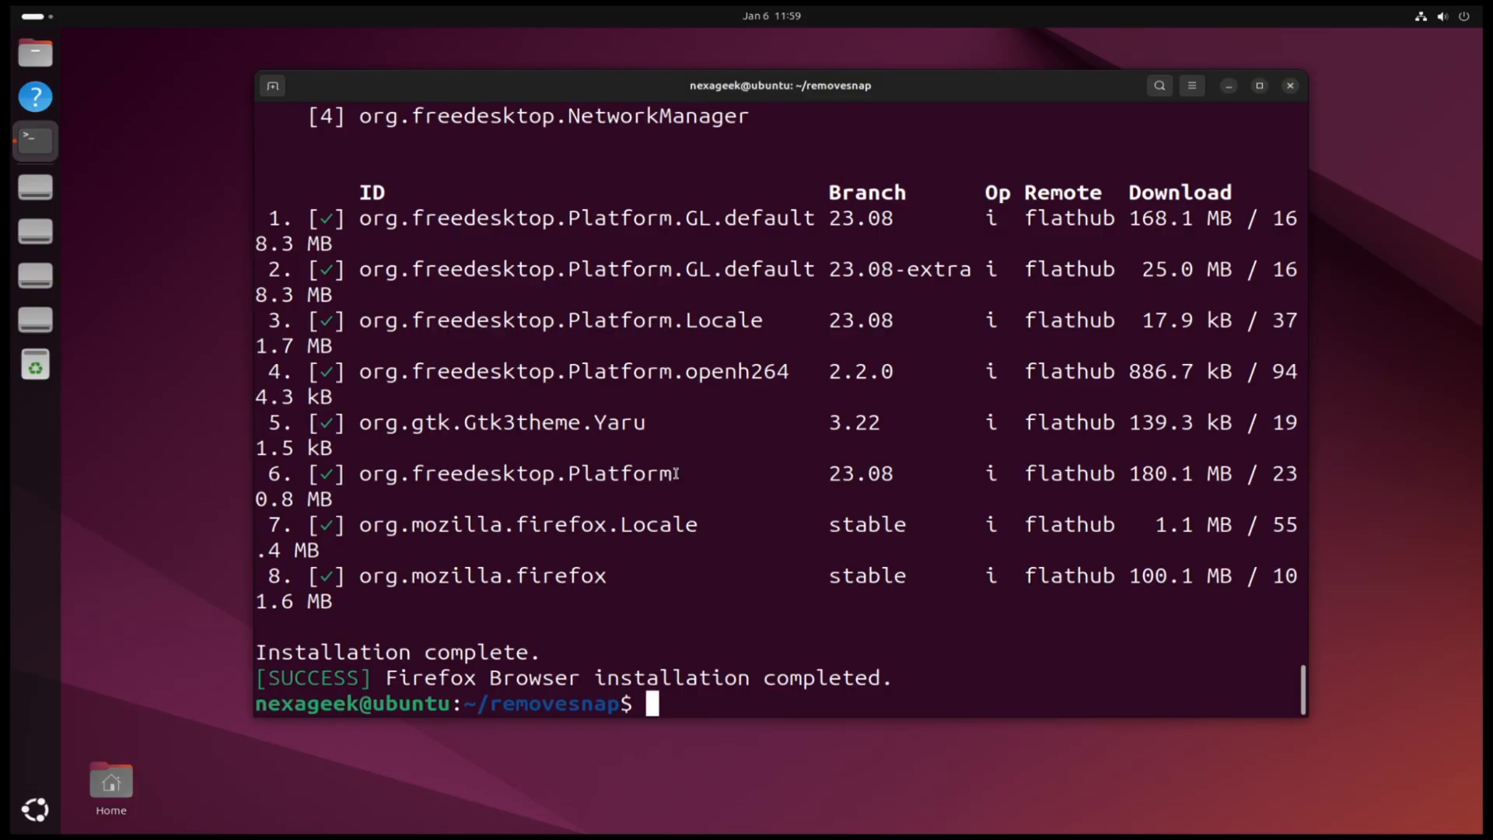
Step: Reboot the system, then launch the Software app from the GNOME app grid
text(reb)
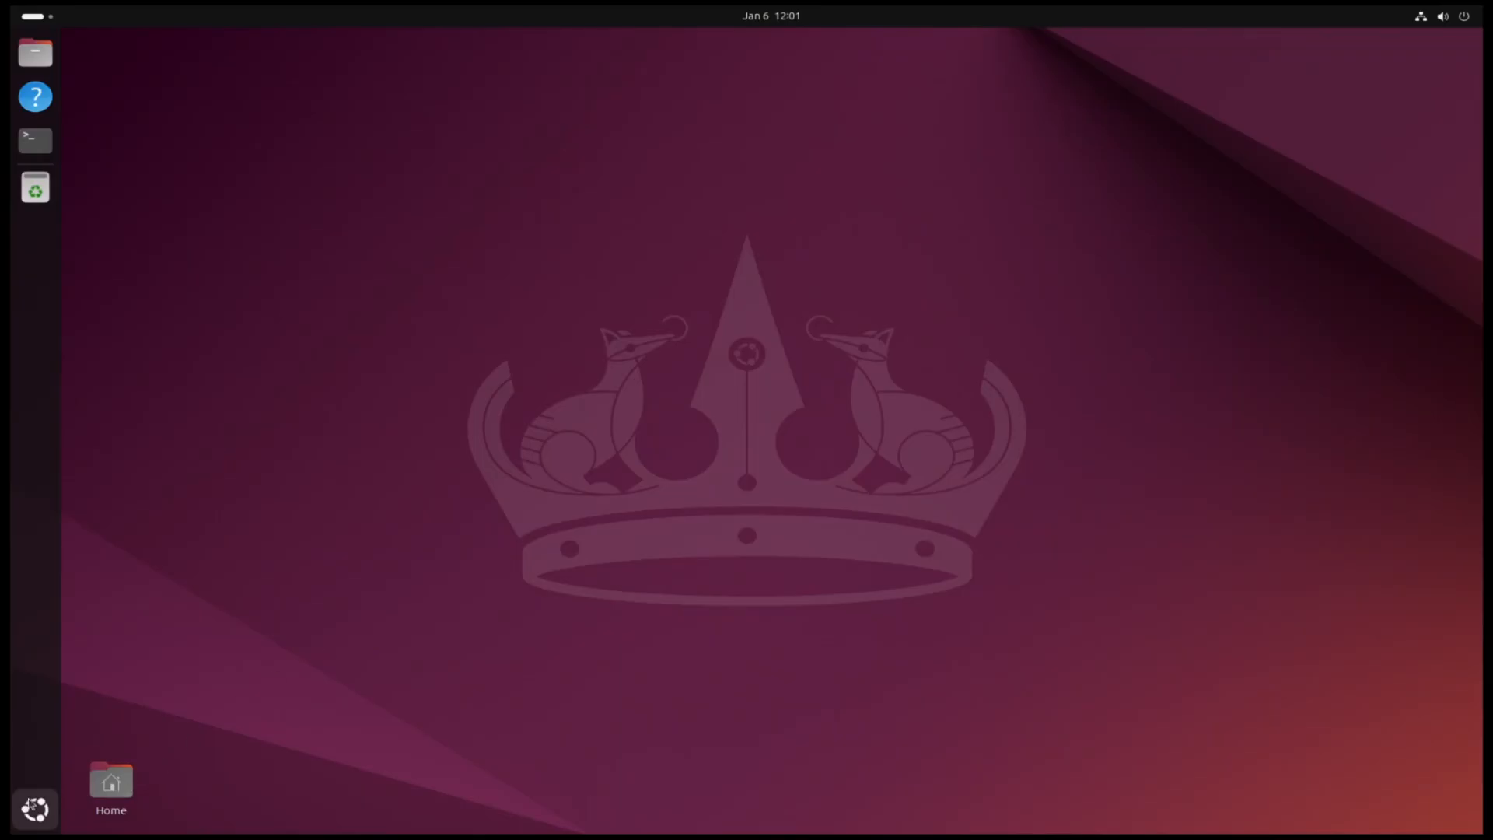
click(30, 805)
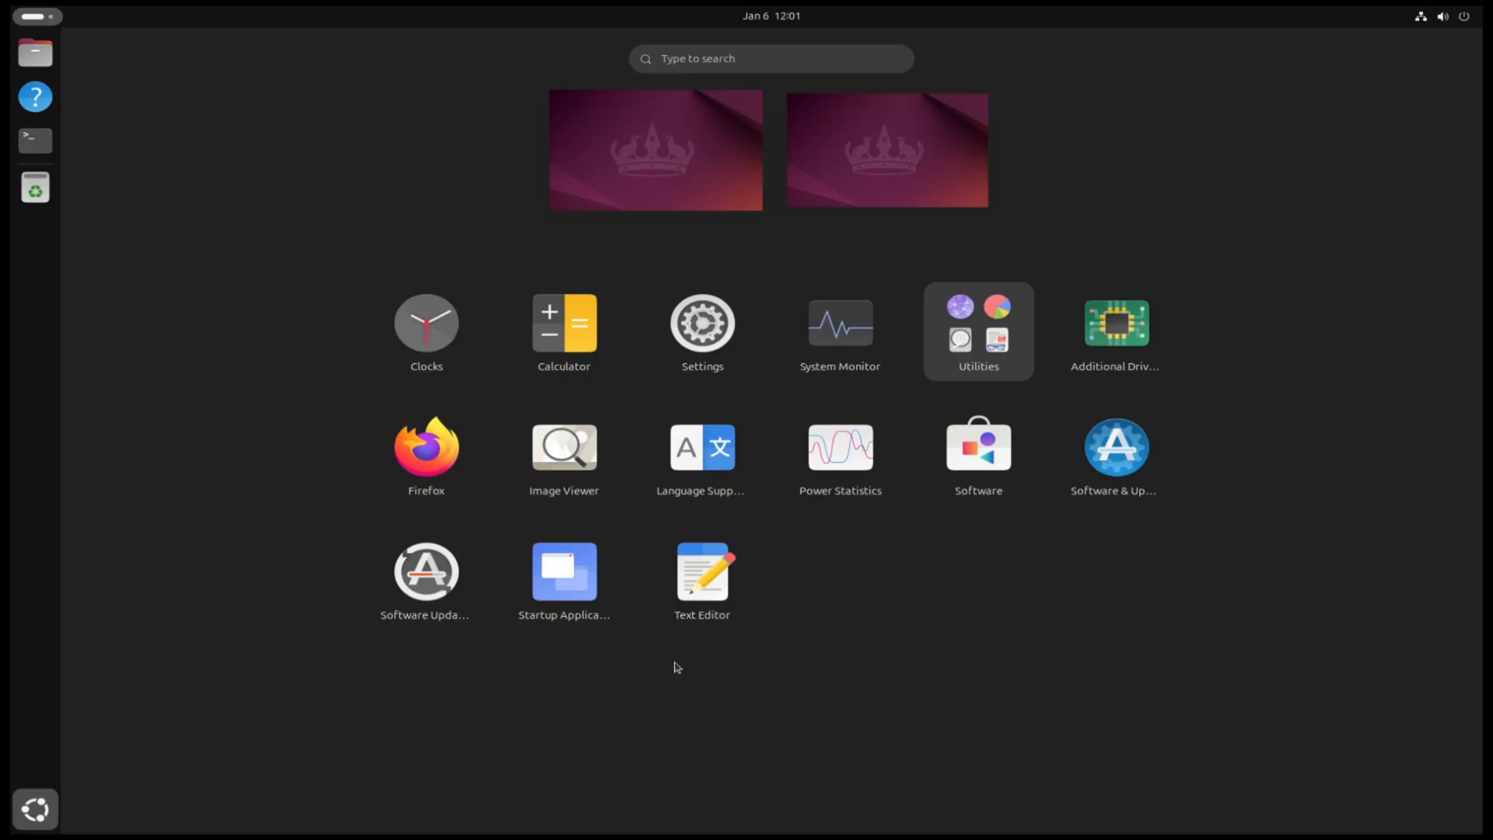
mouse_move(970, 504)
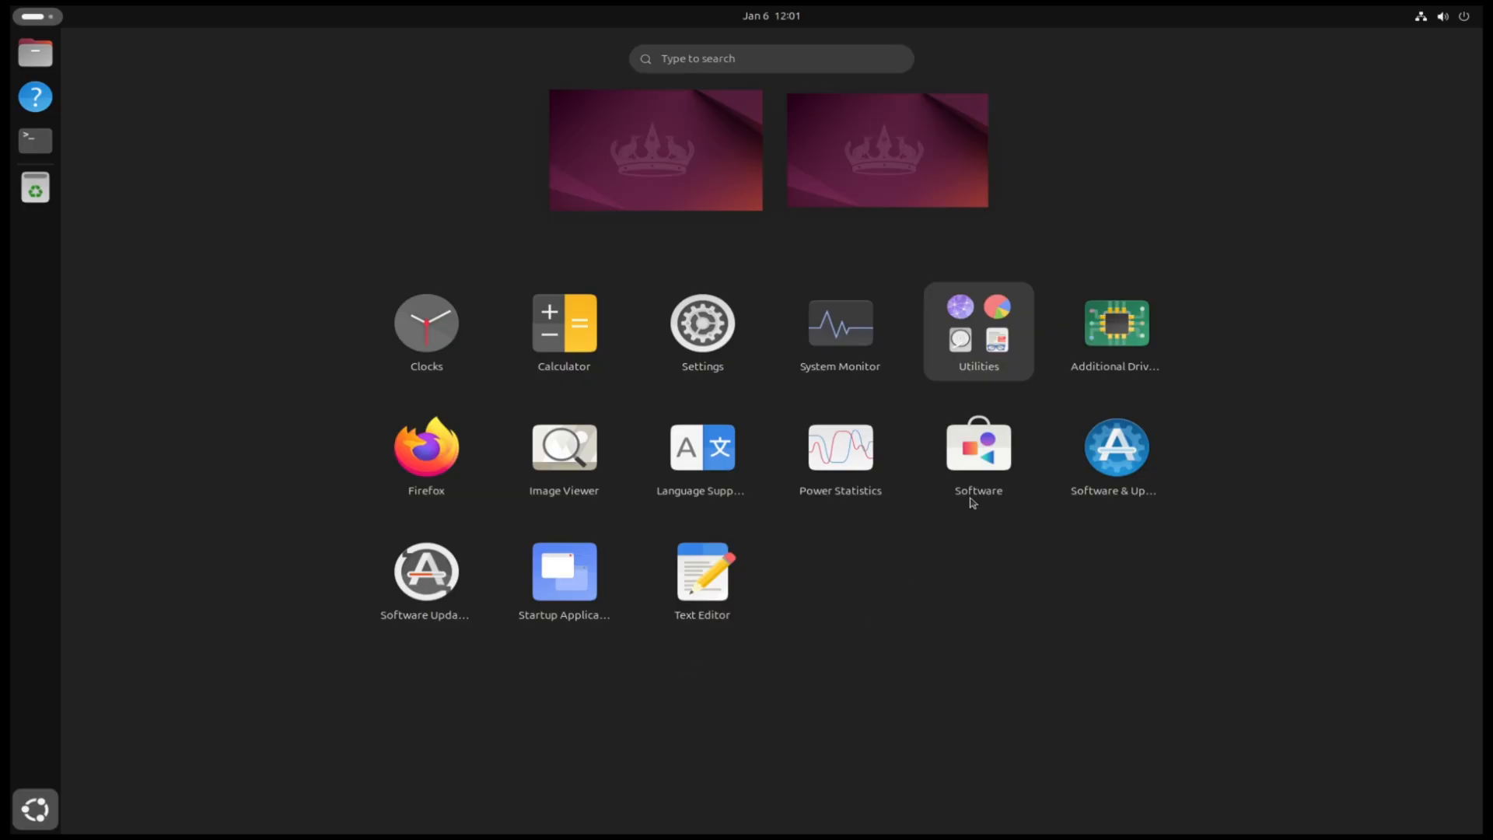
mouse_move(979, 482)
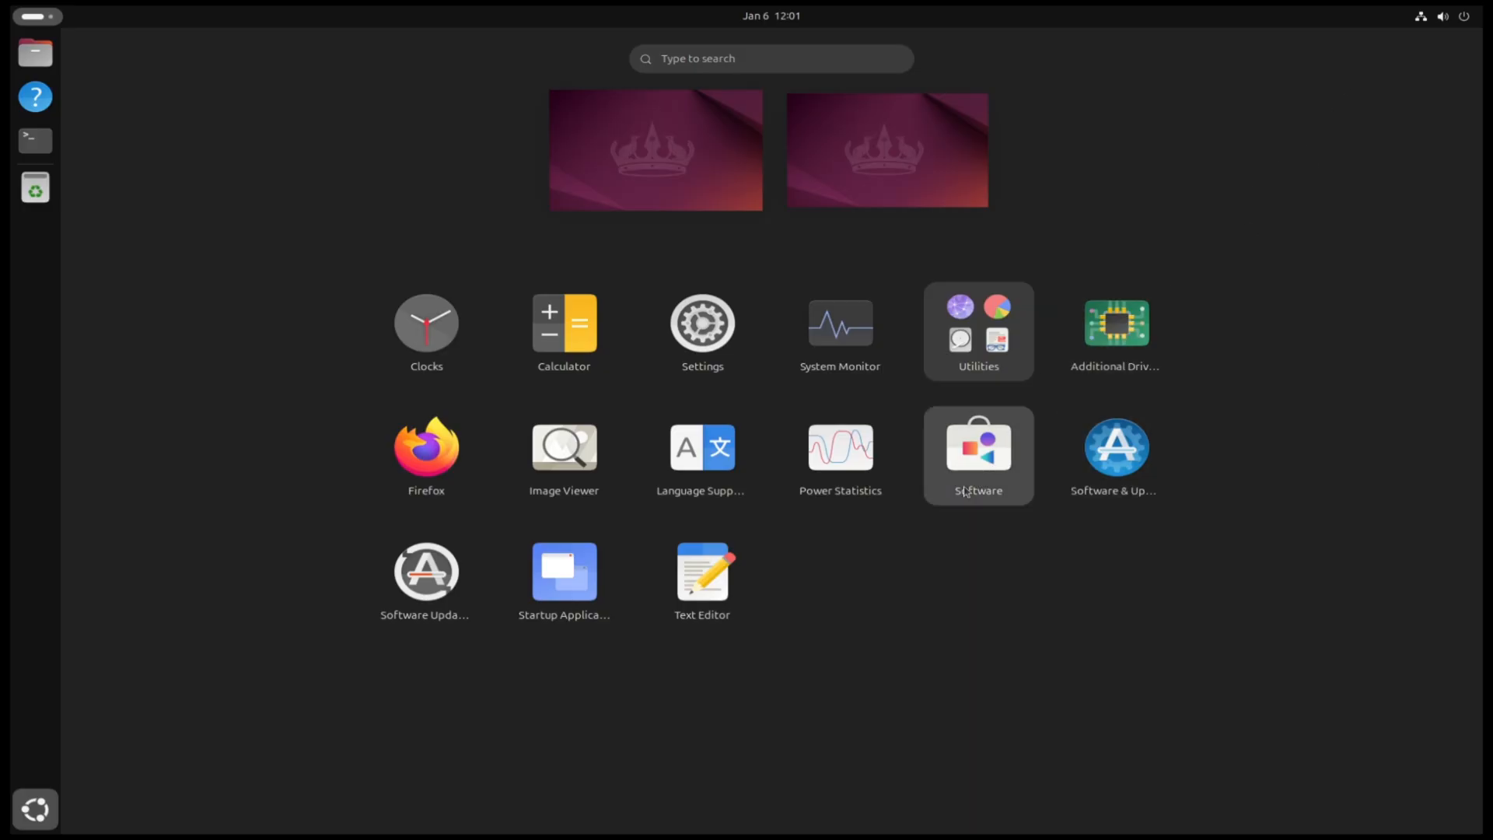
click(977, 451)
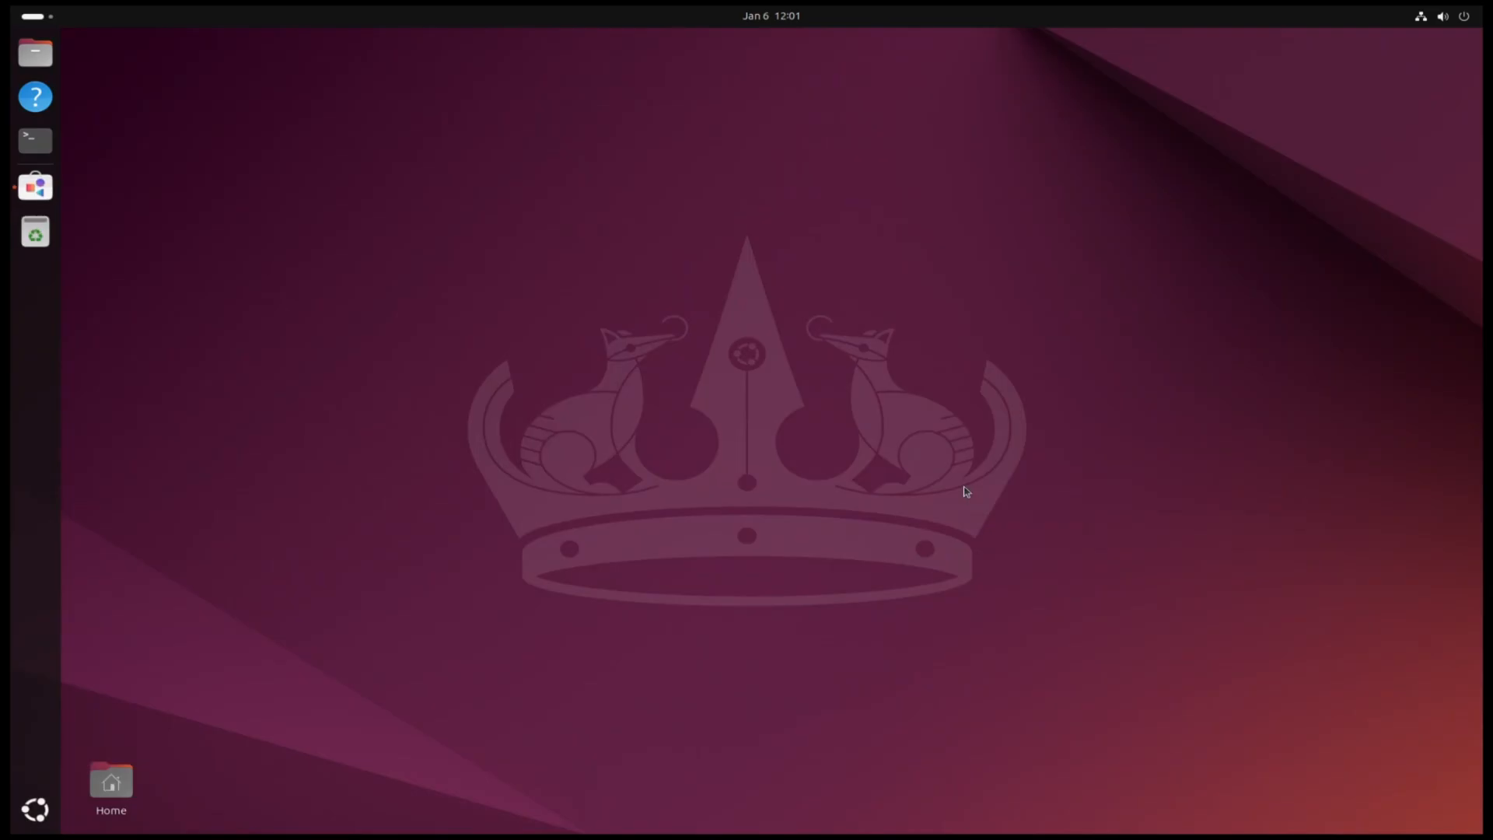
click(34, 187)
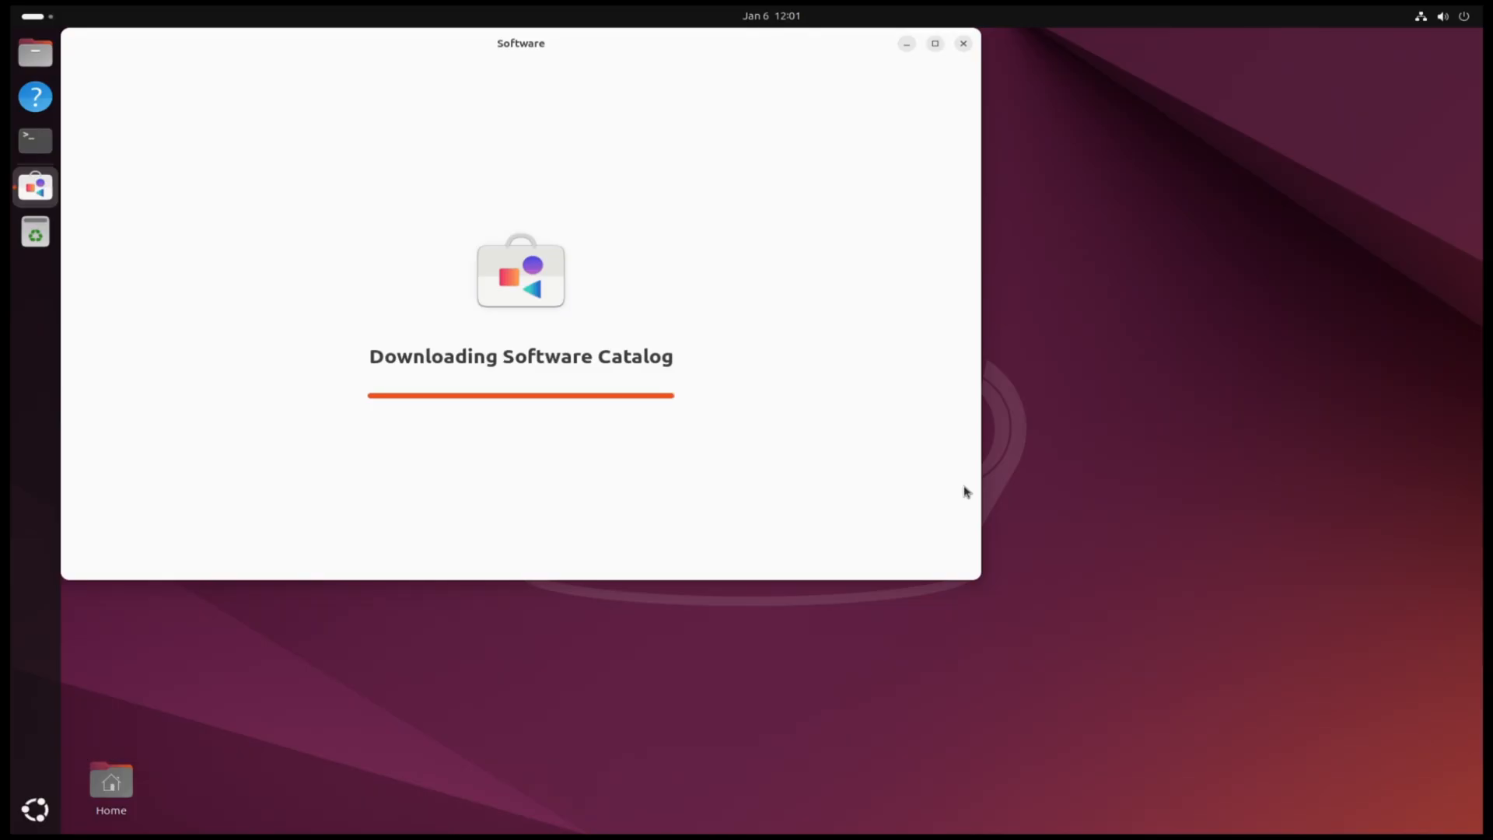